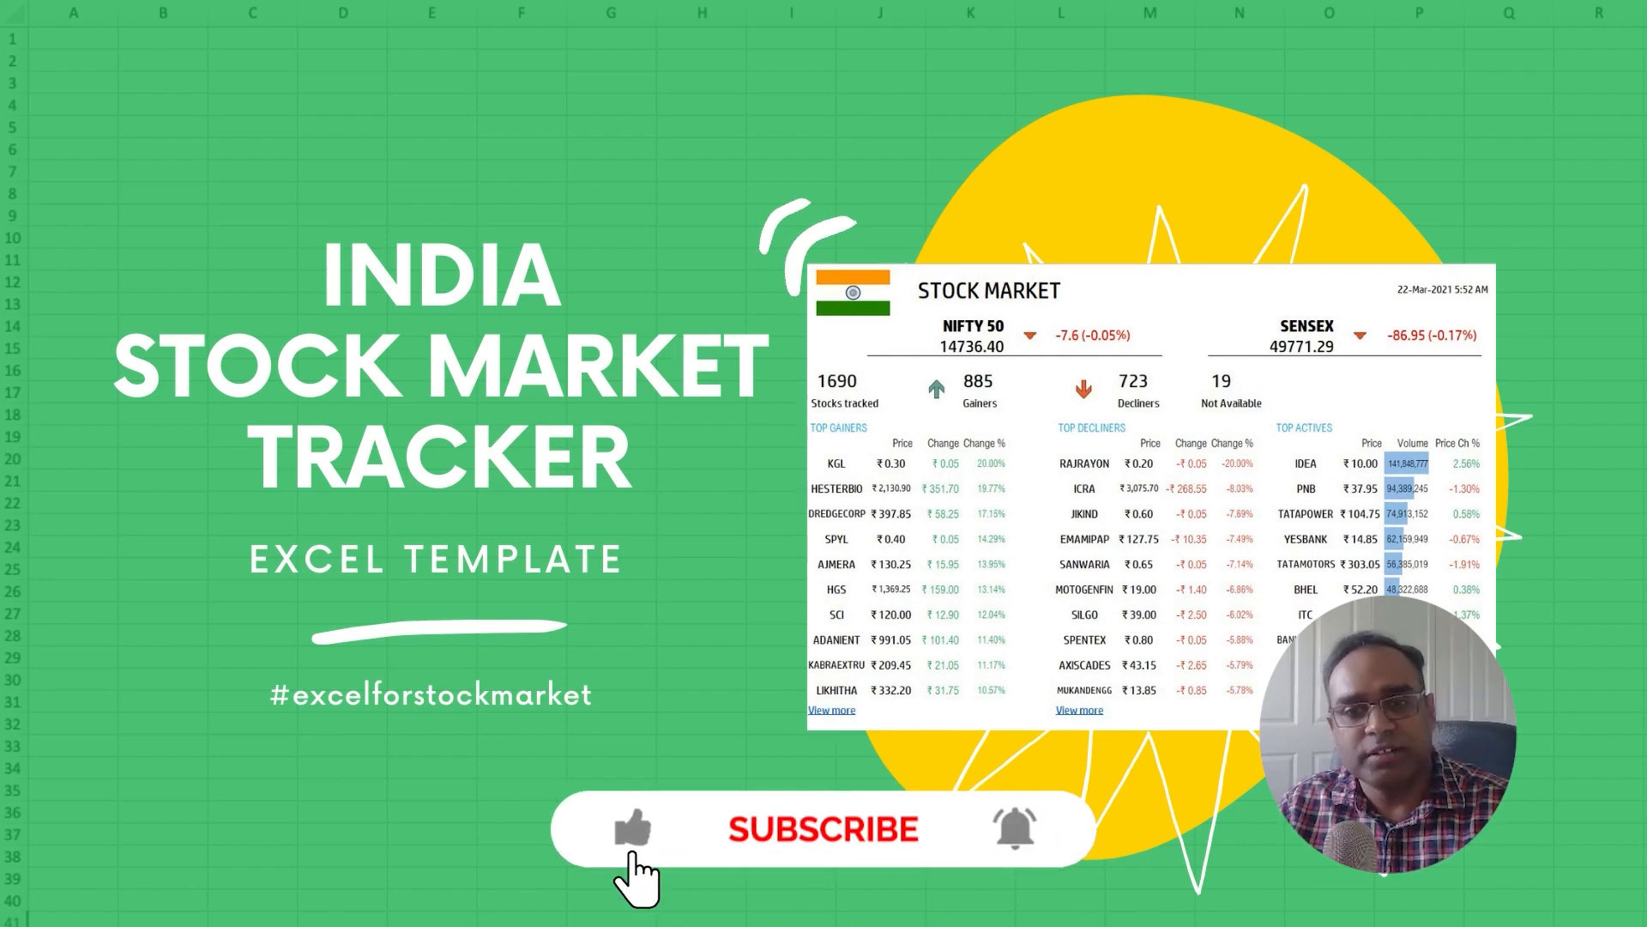
Bring the DASHBOARD sheet of the India Stock Market Tracker workbook into view.
click(822, 829)
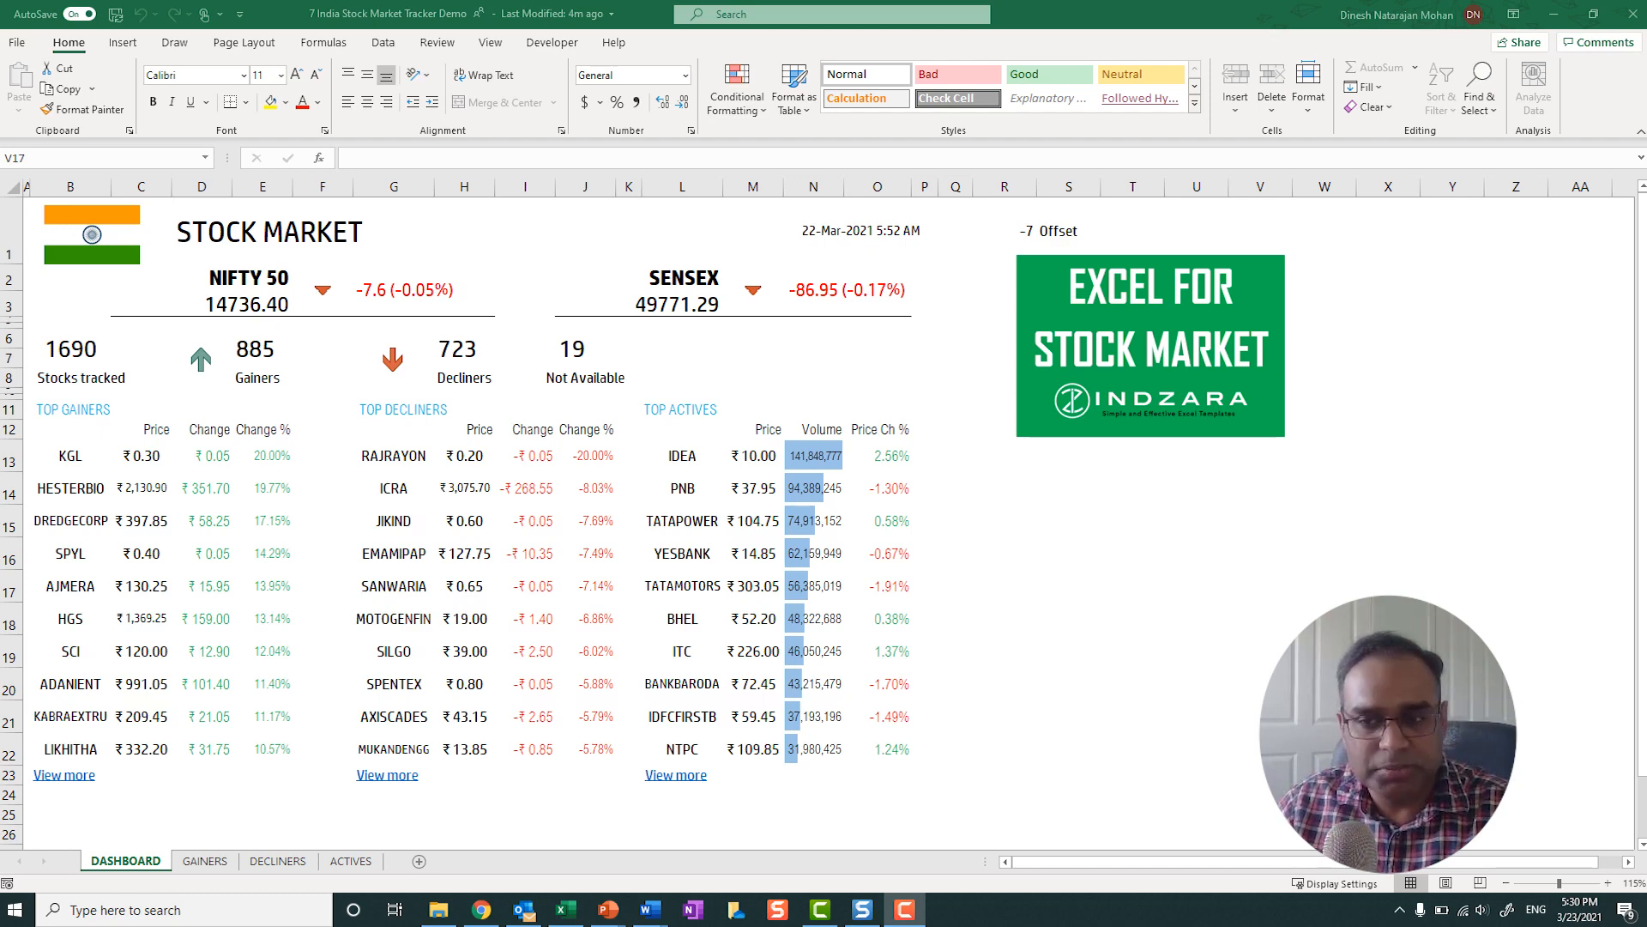
click(1260, 584)
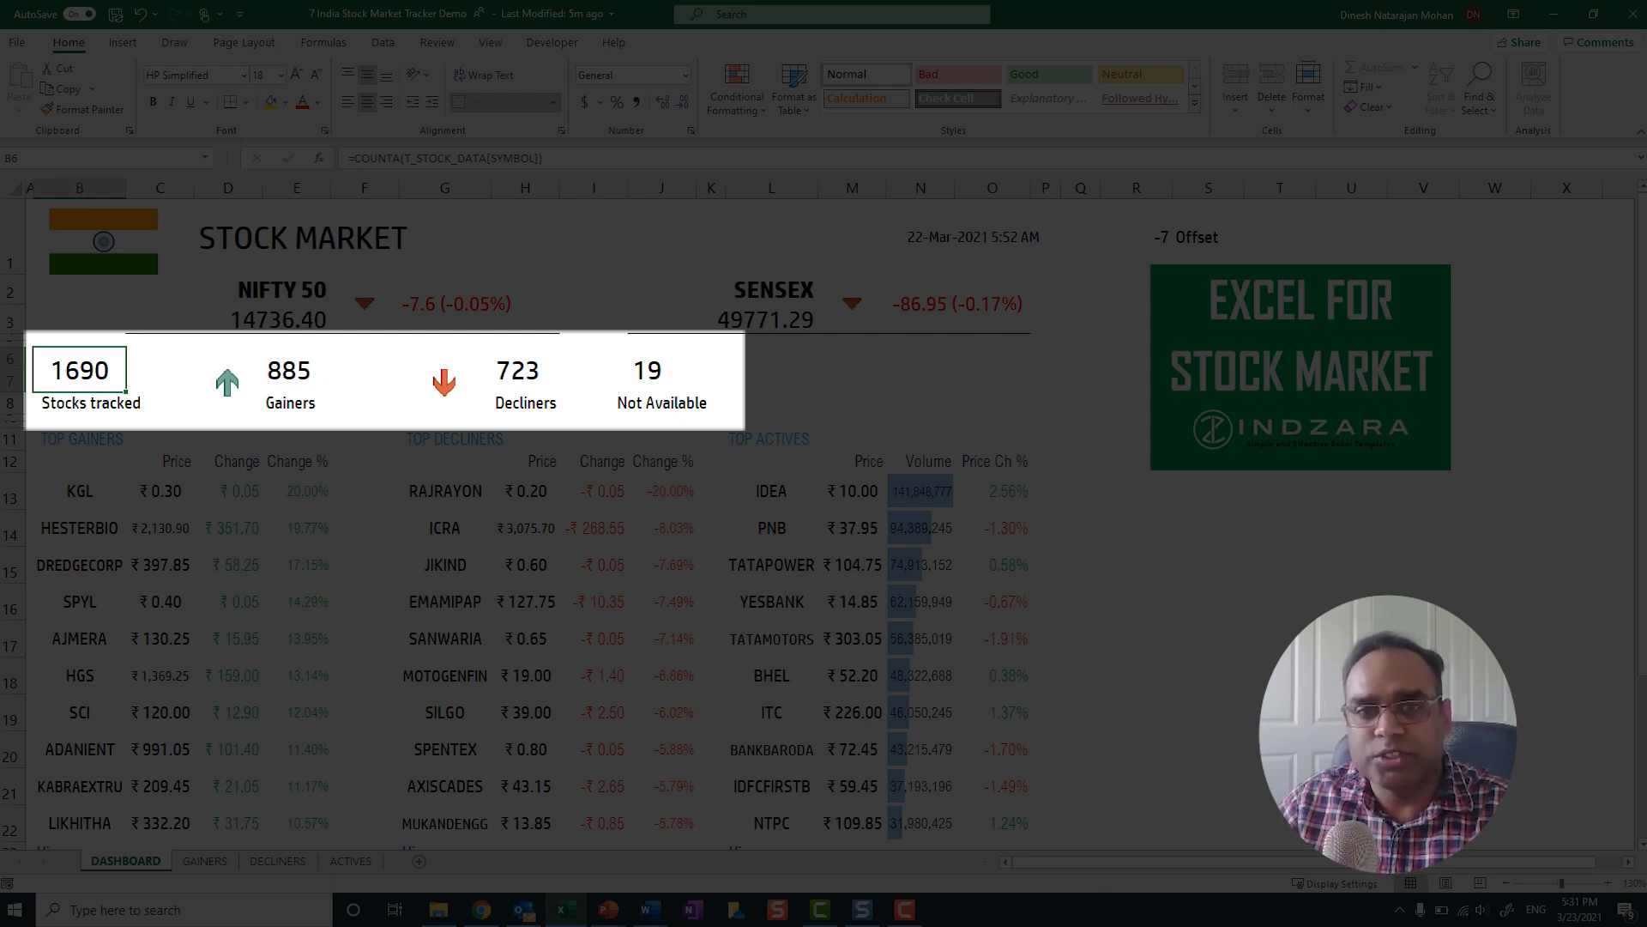
click(660, 371)
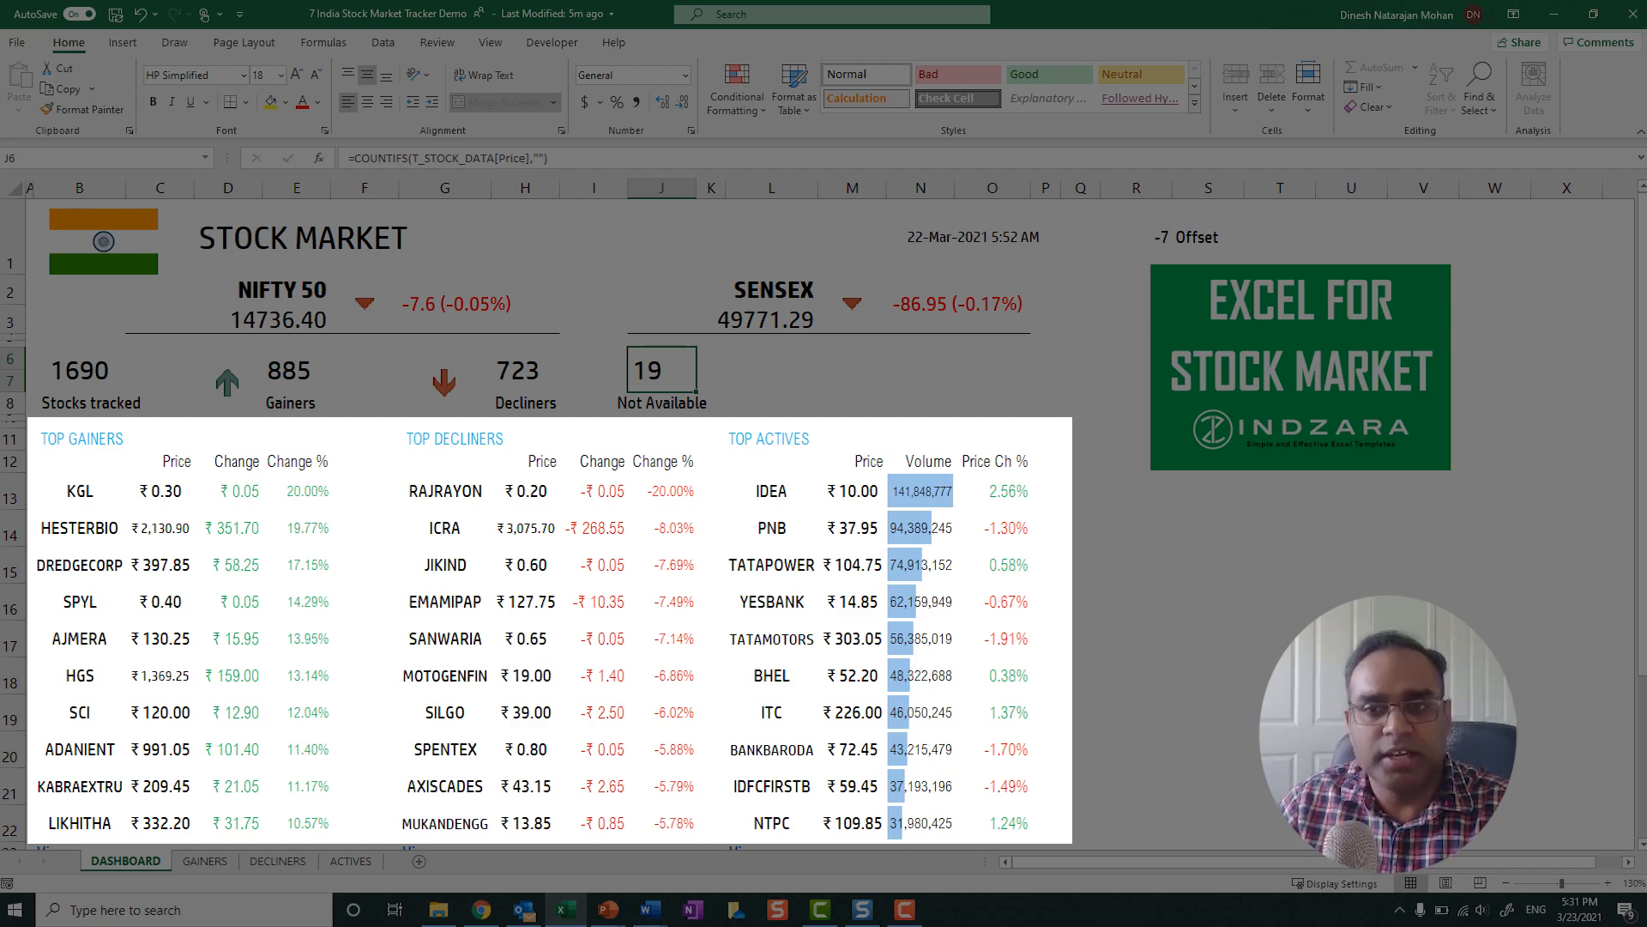
scroll(down, 3)
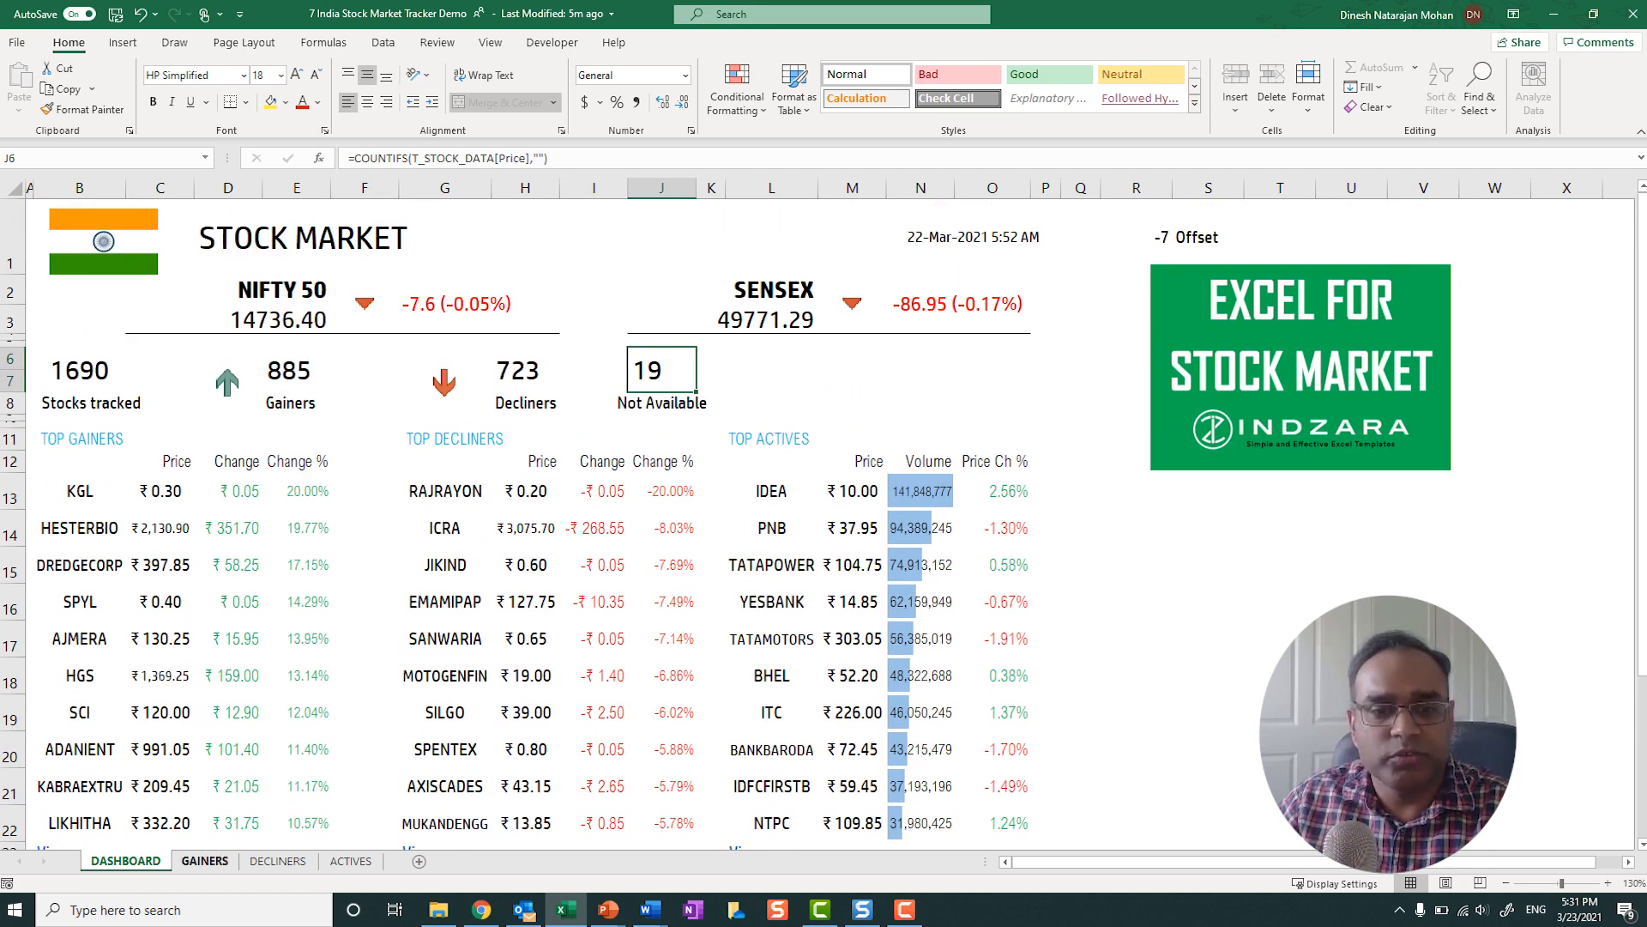
Review the full GAINERS, DECLINERS and ACTIVES stock lists in turn.
click(204, 860)
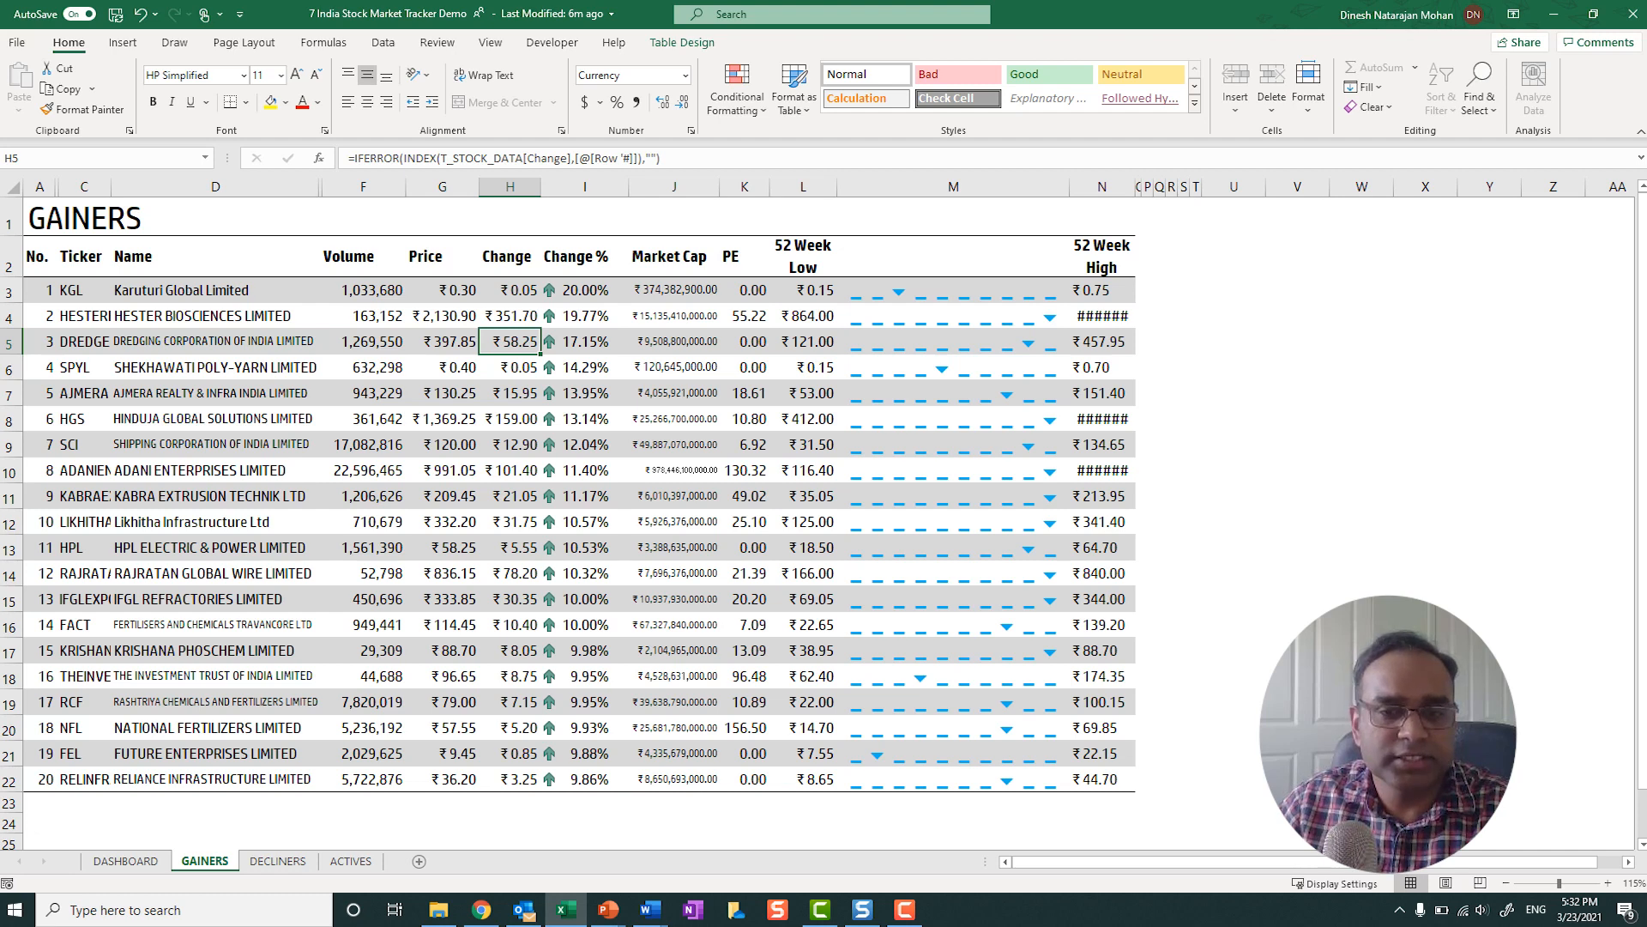
click(278, 860)
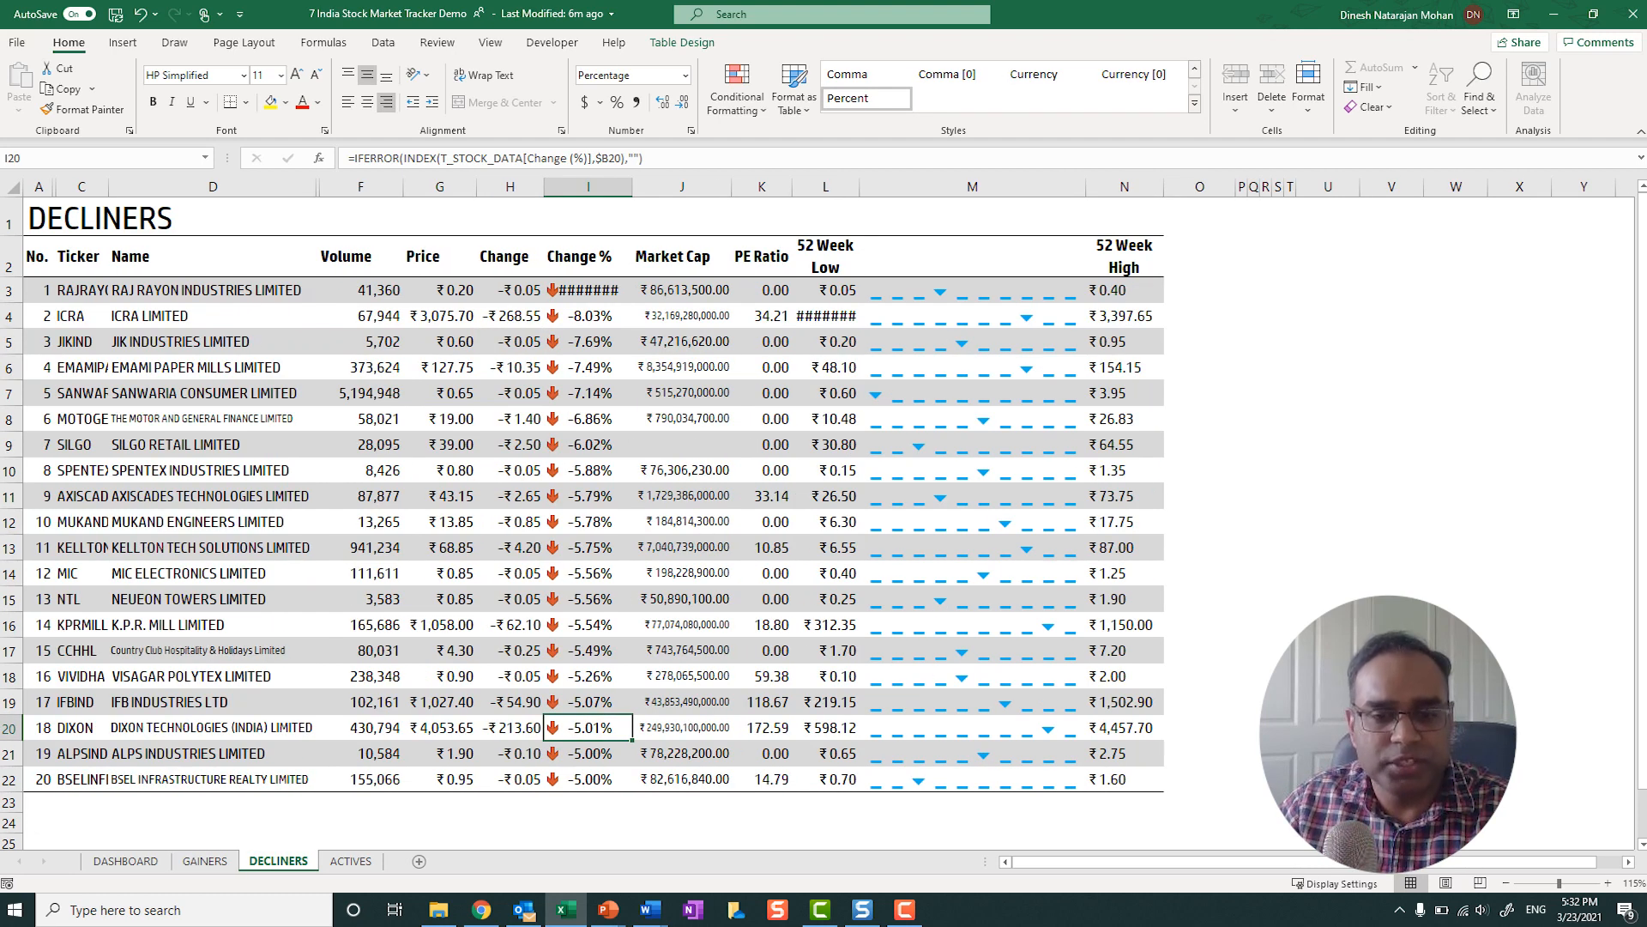
click(350, 859)
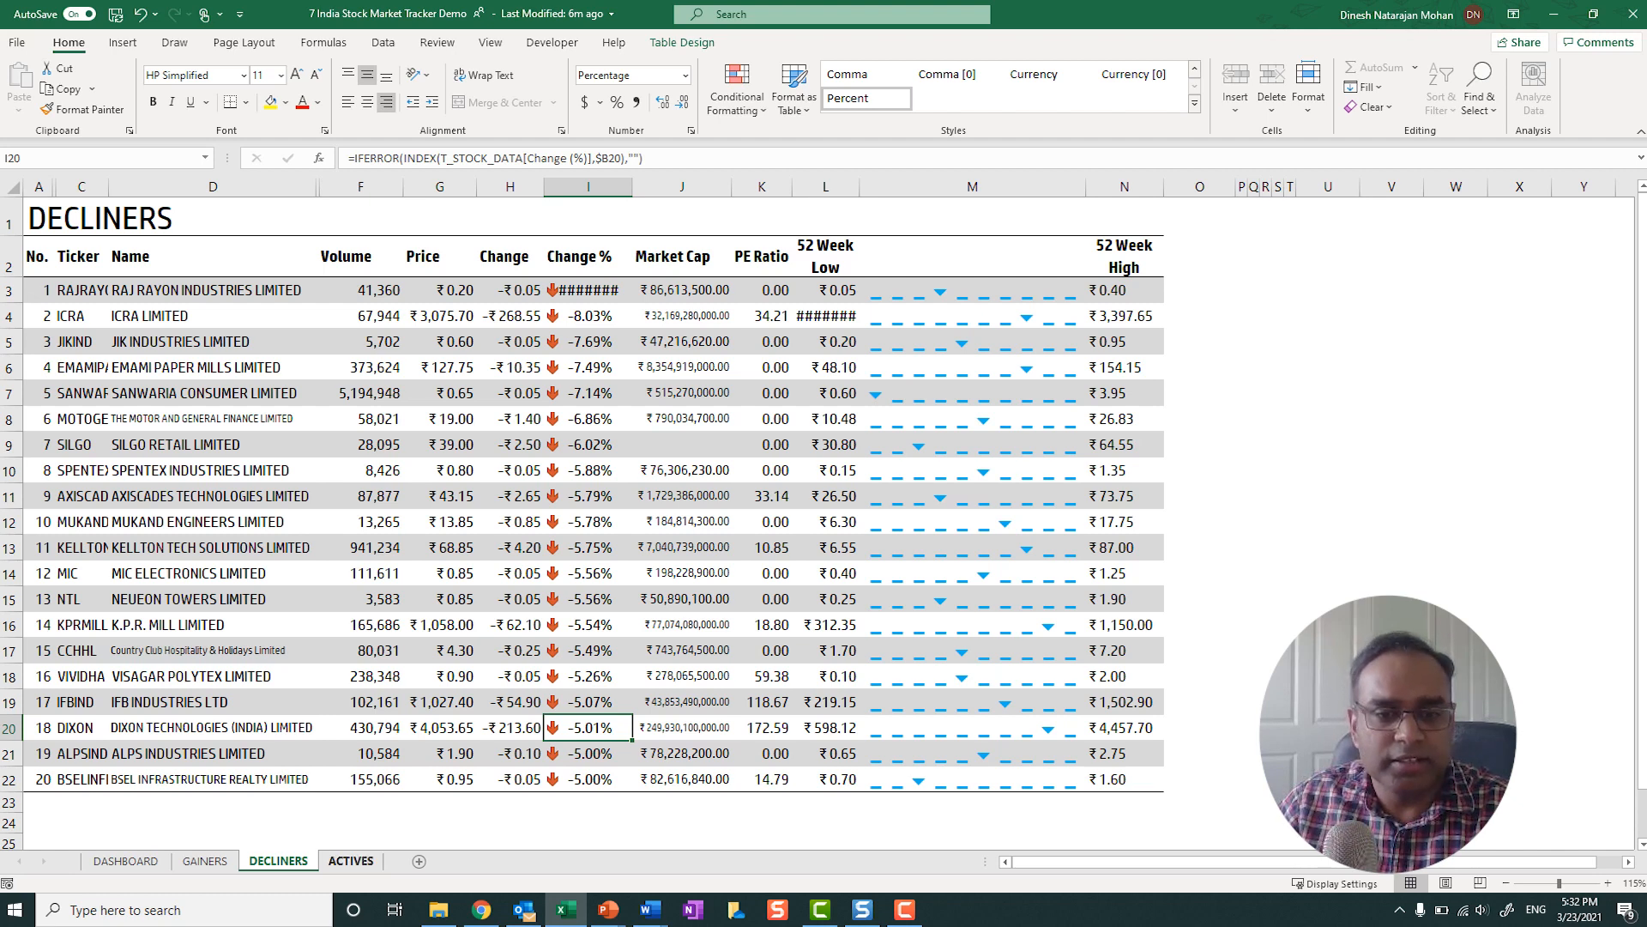
click(350, 860)
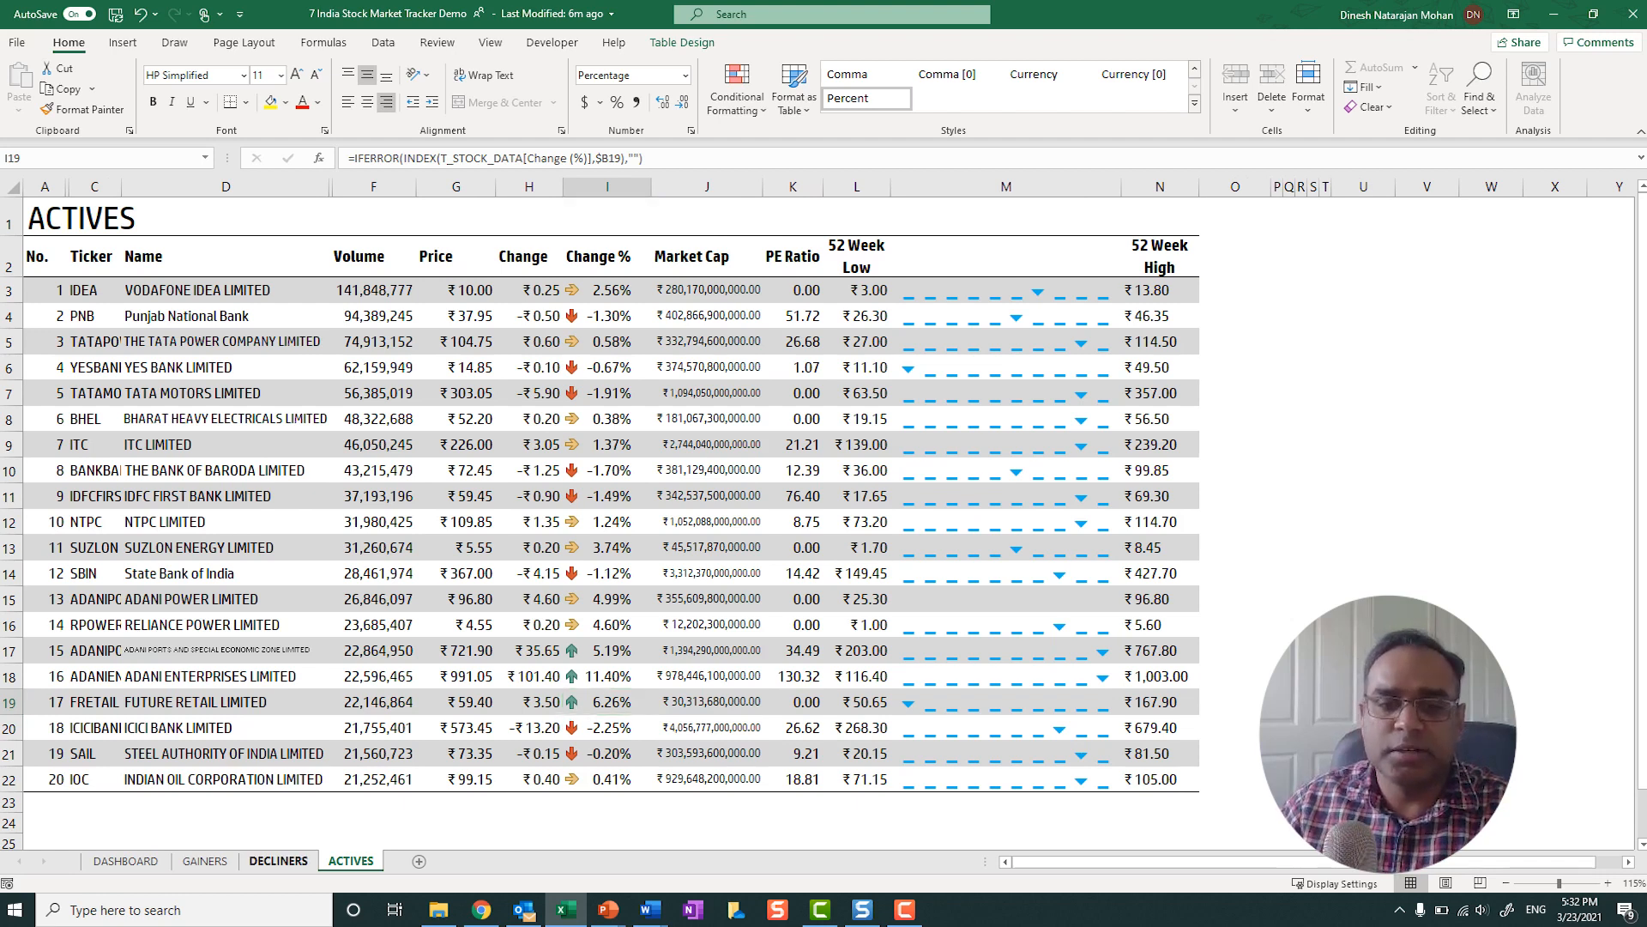
Step back through DECLINERS and GAINERS and return to the DASHBOARD sheet.
click(278, 860)
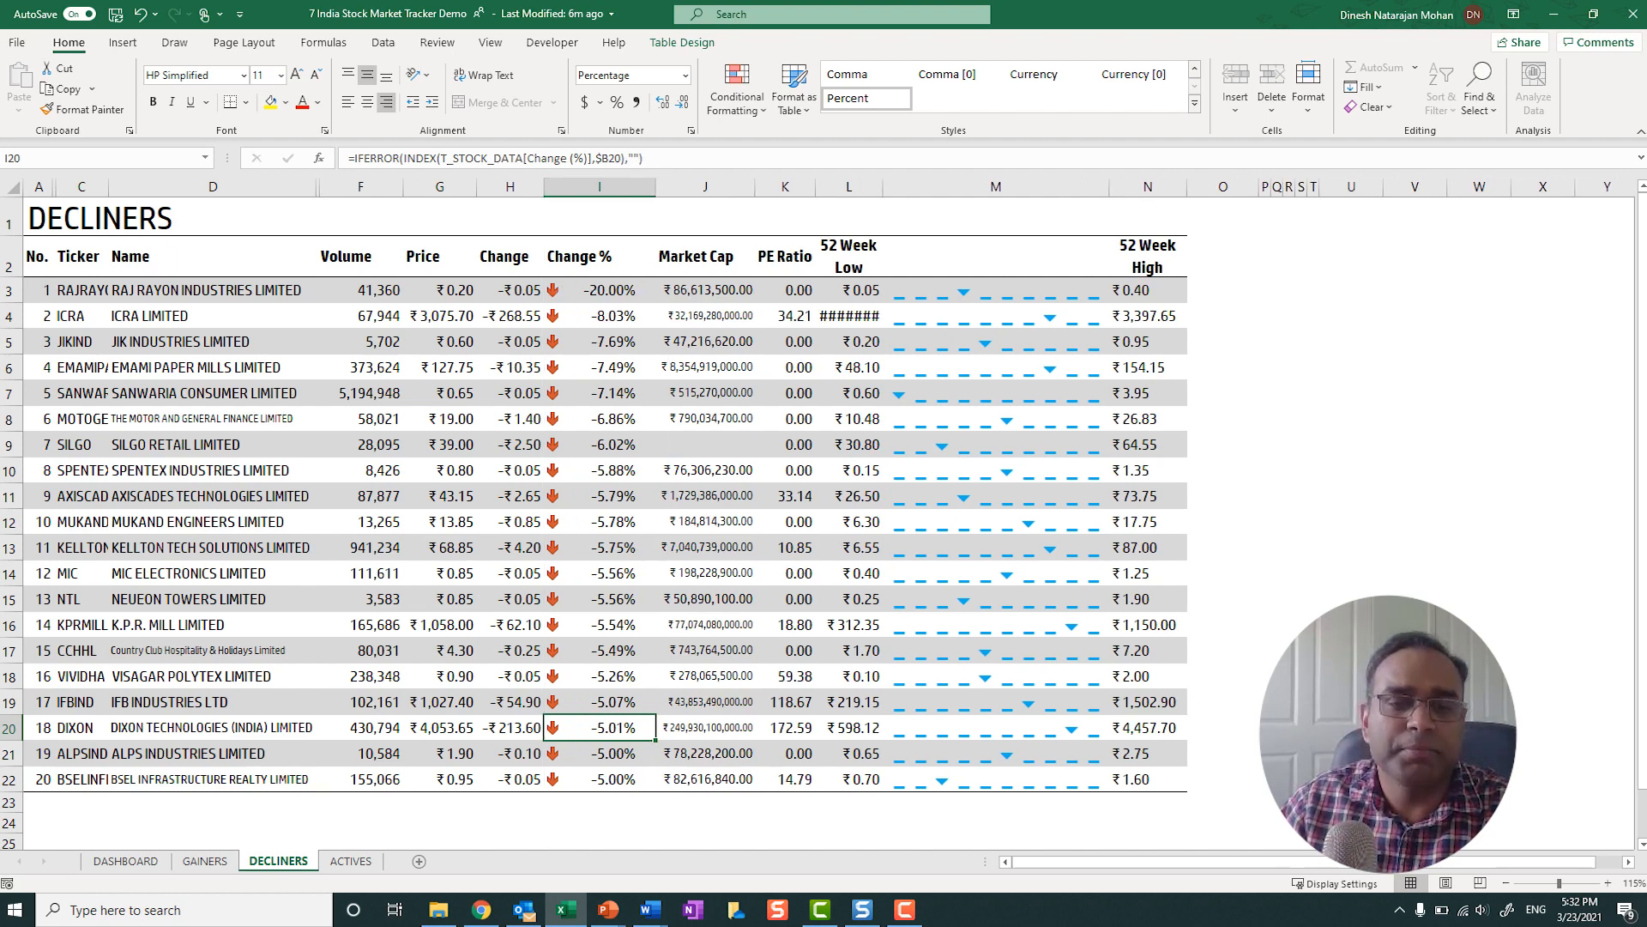
click(204, 860)
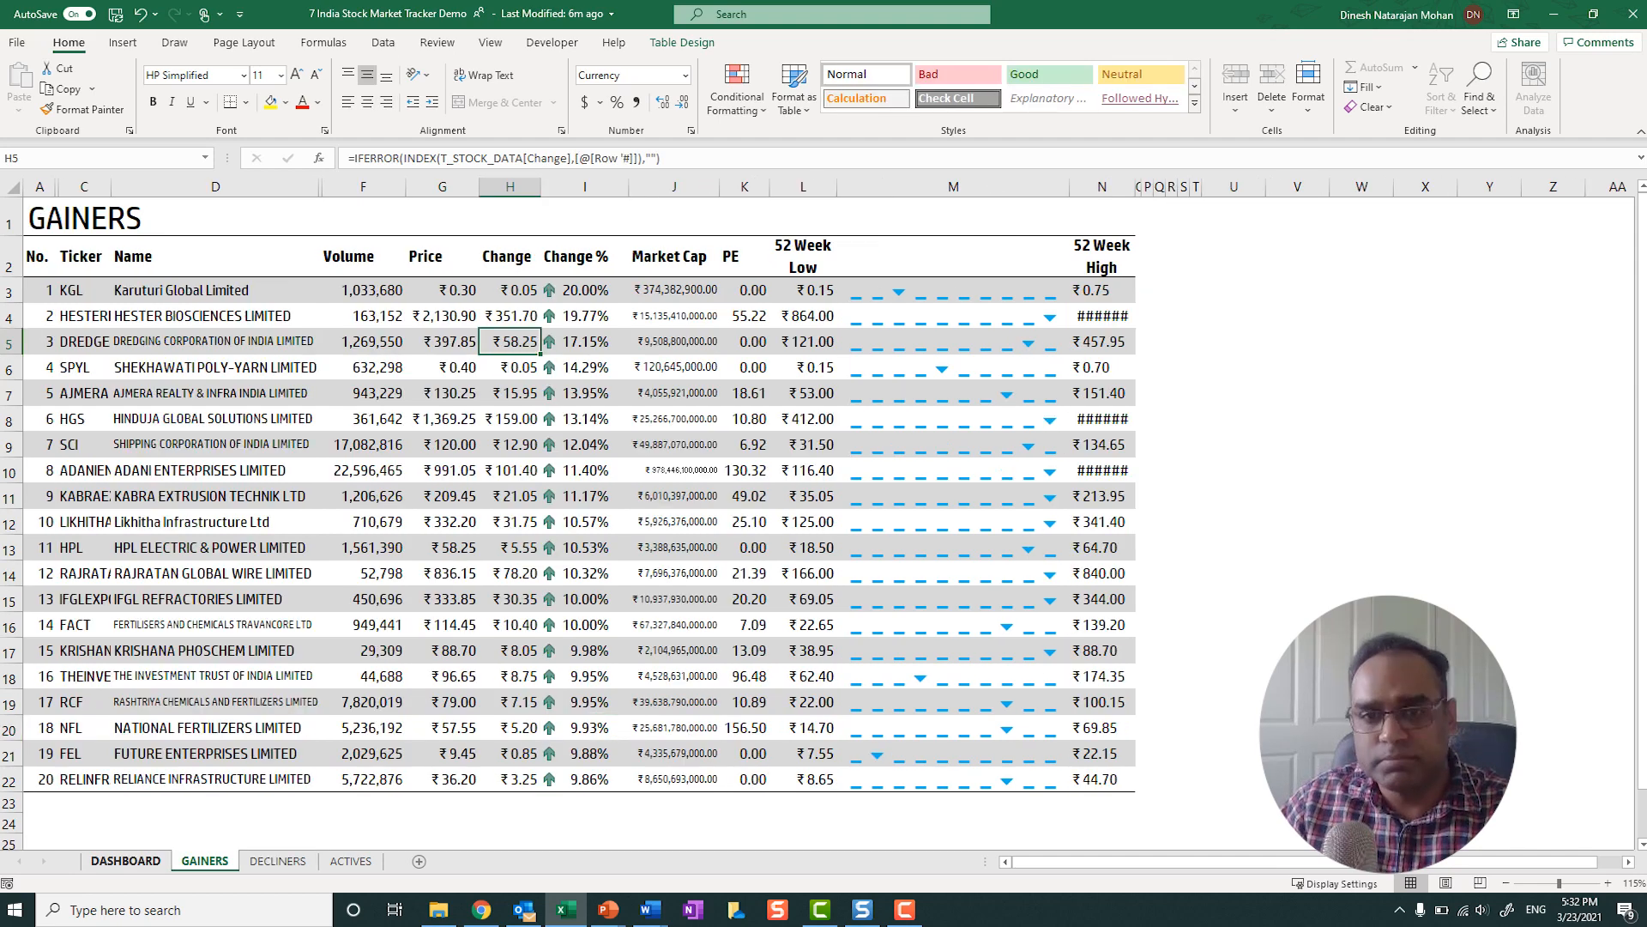
click(126, 860)
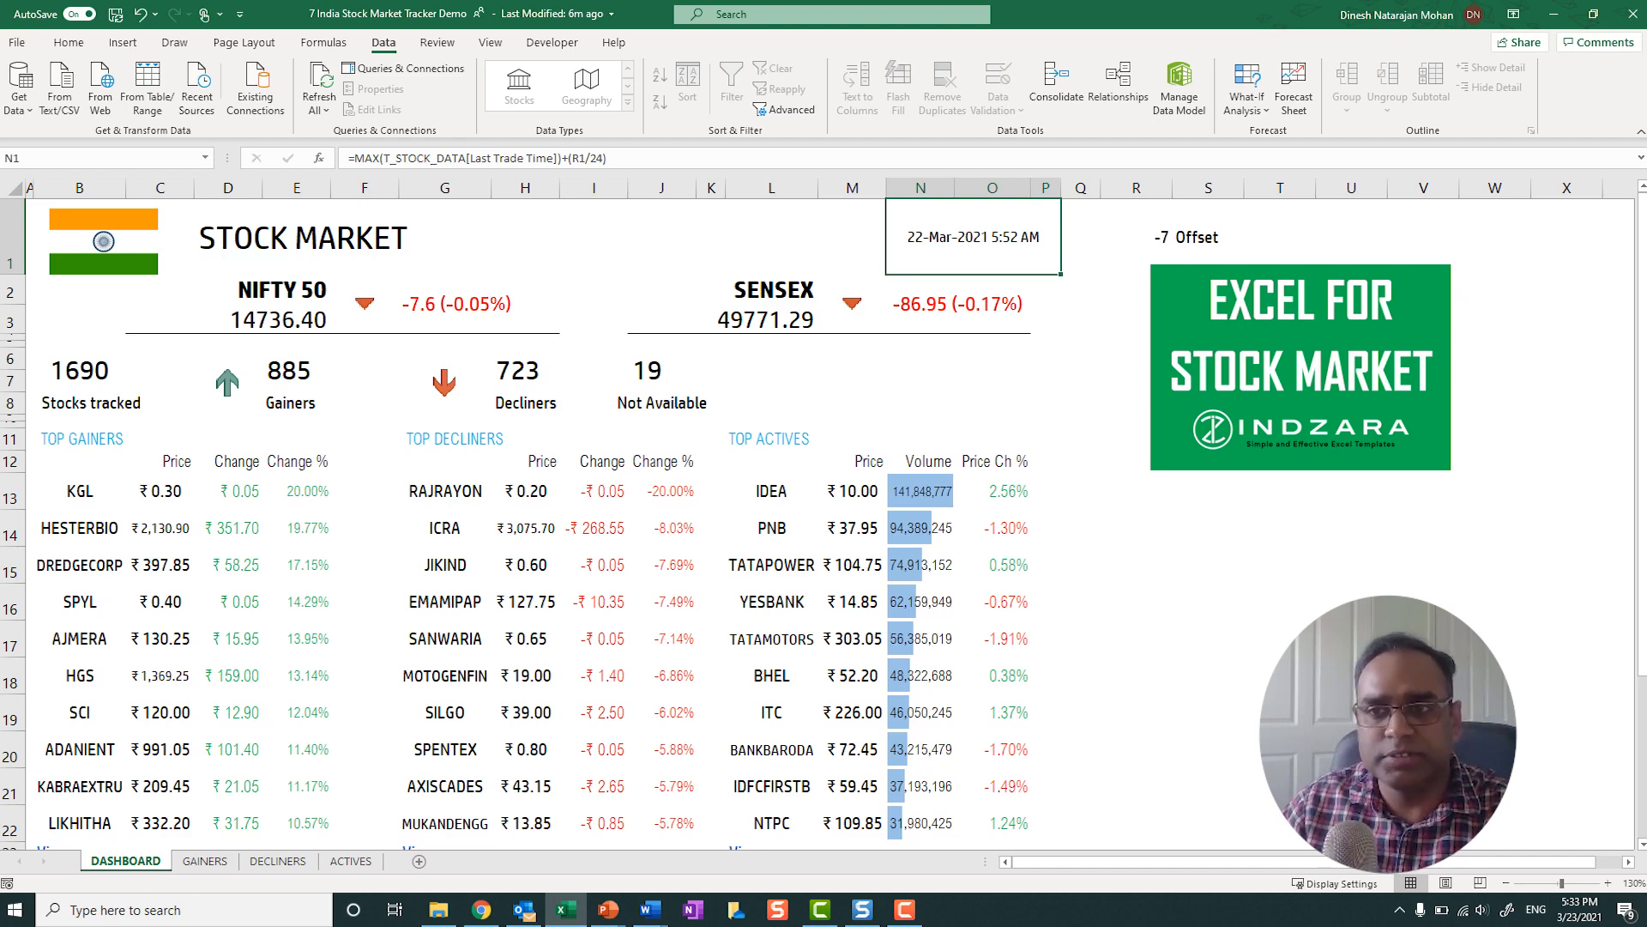
Refresh all linked stock data so the dashboard shows 23-Mar-2021 prices and new top lists.
click(318, 86)
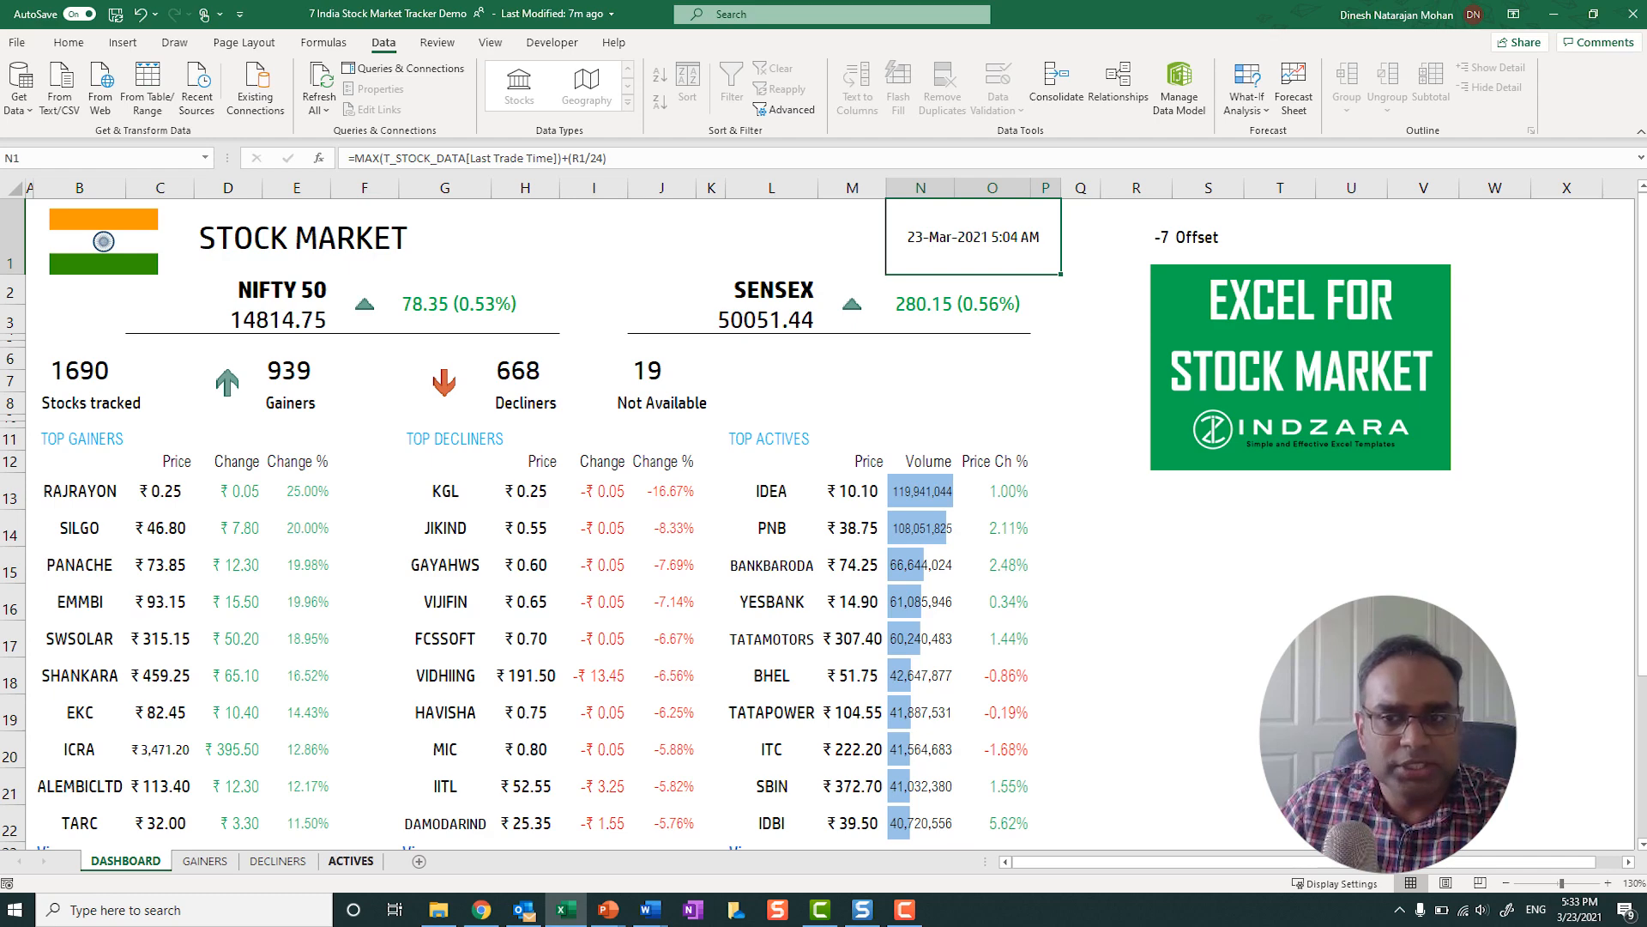
click(419, 860)
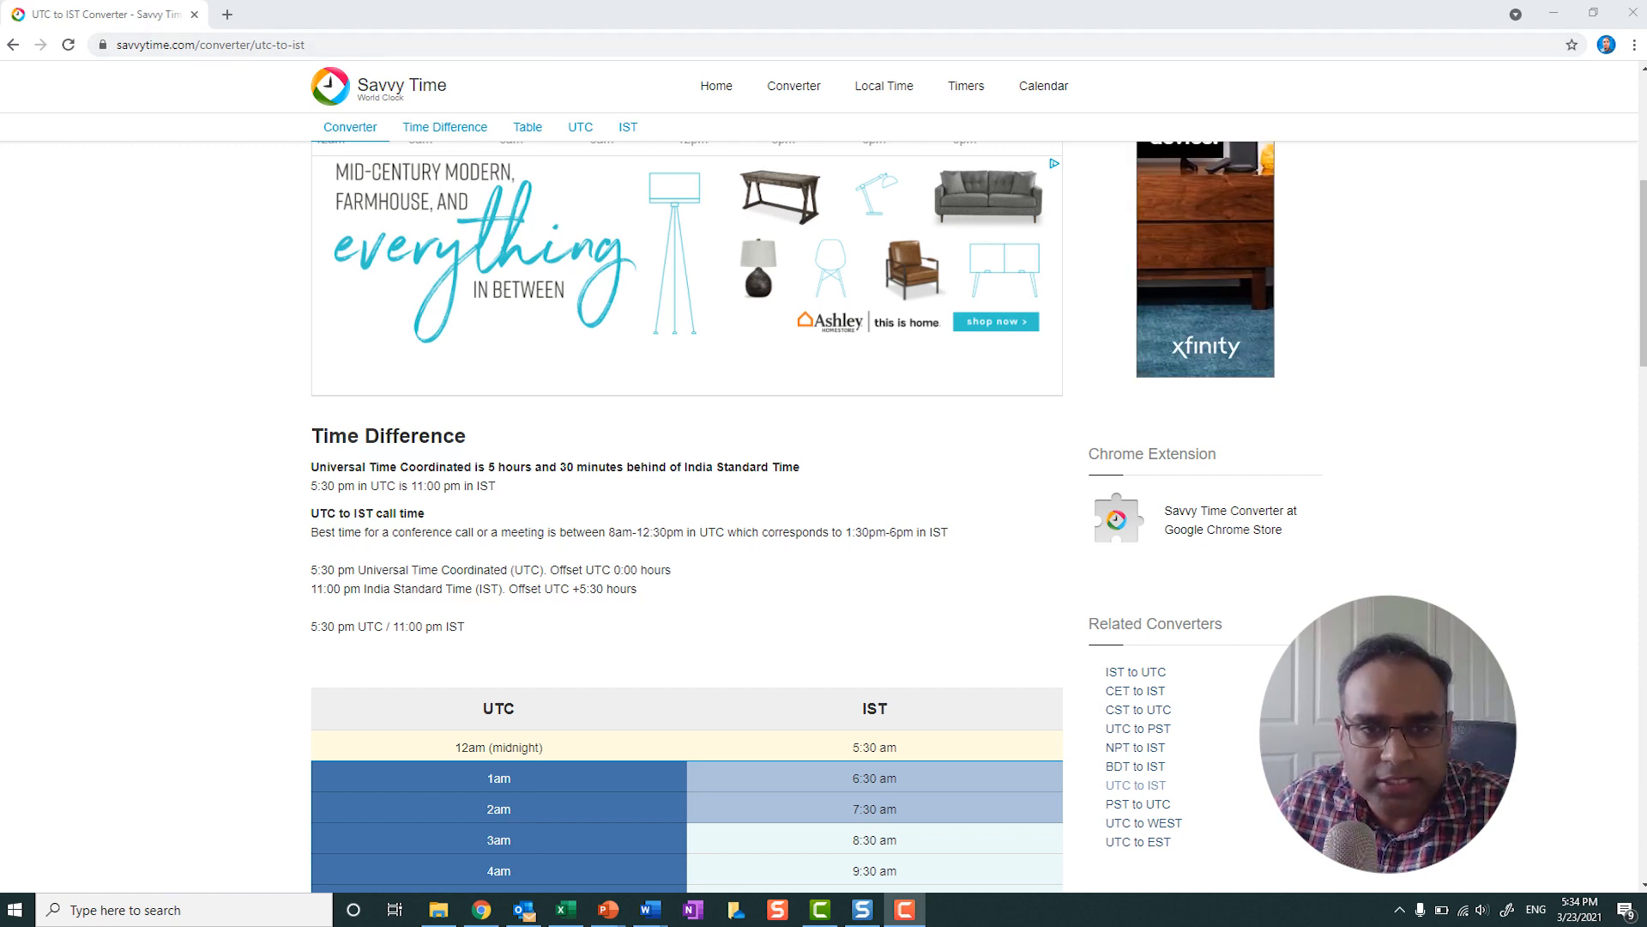
Show the UTC to IST converter with India 5 hours 30 minutes ahead.
double_click(405, 467)
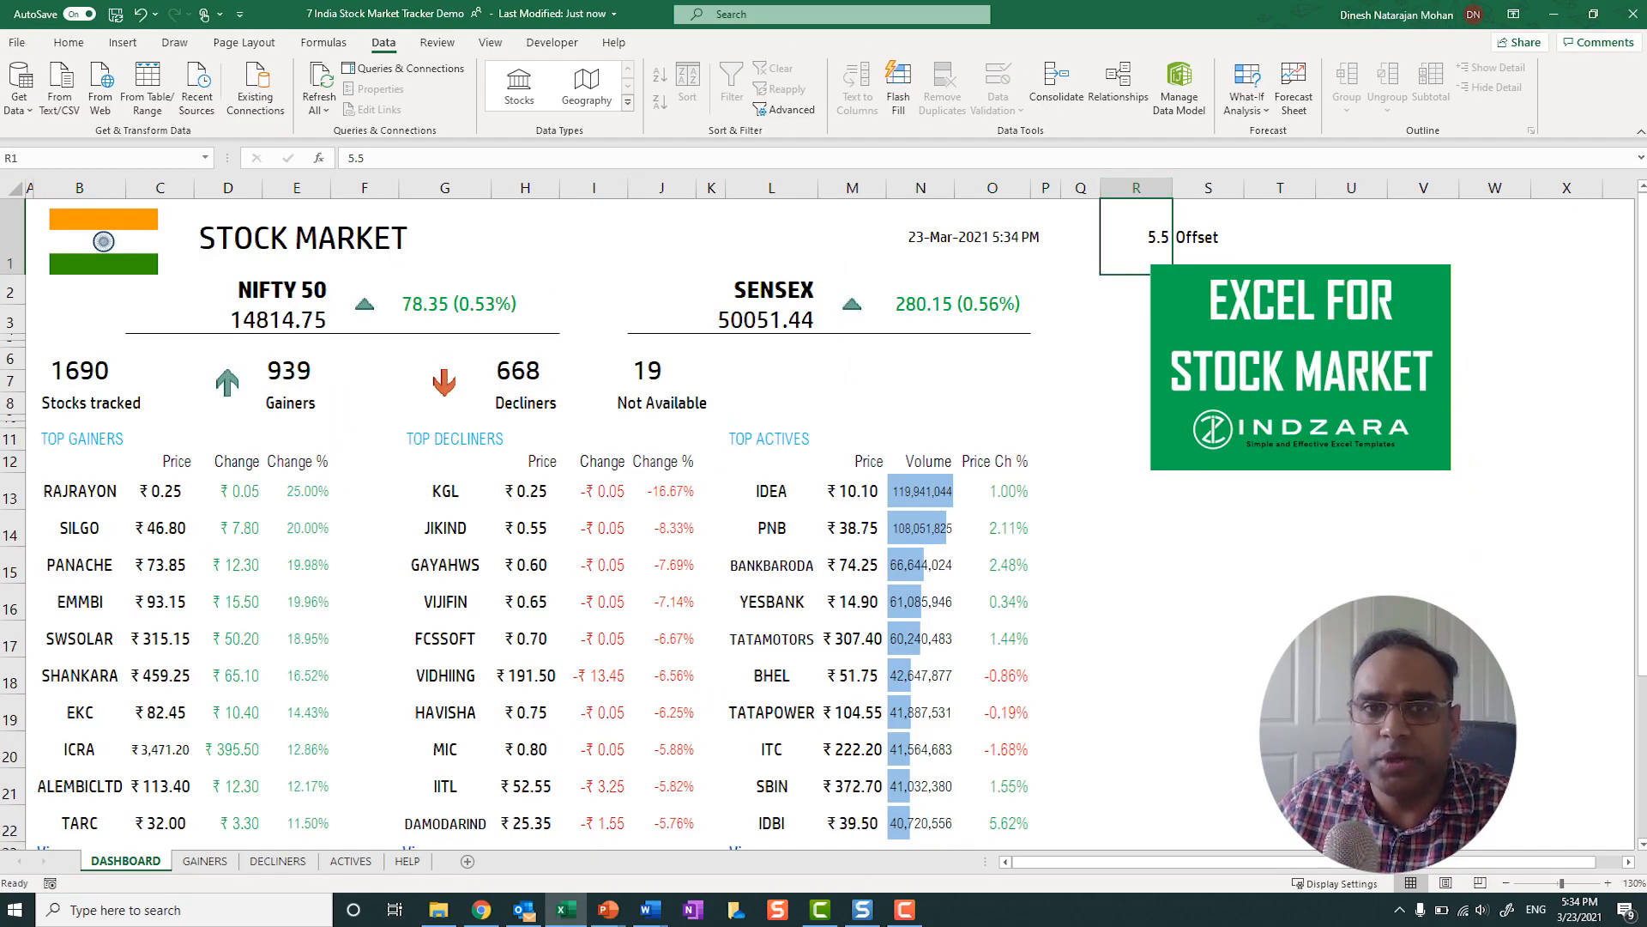
Compare the last trade time formula against the computer's current date and time.
click(971, 235)
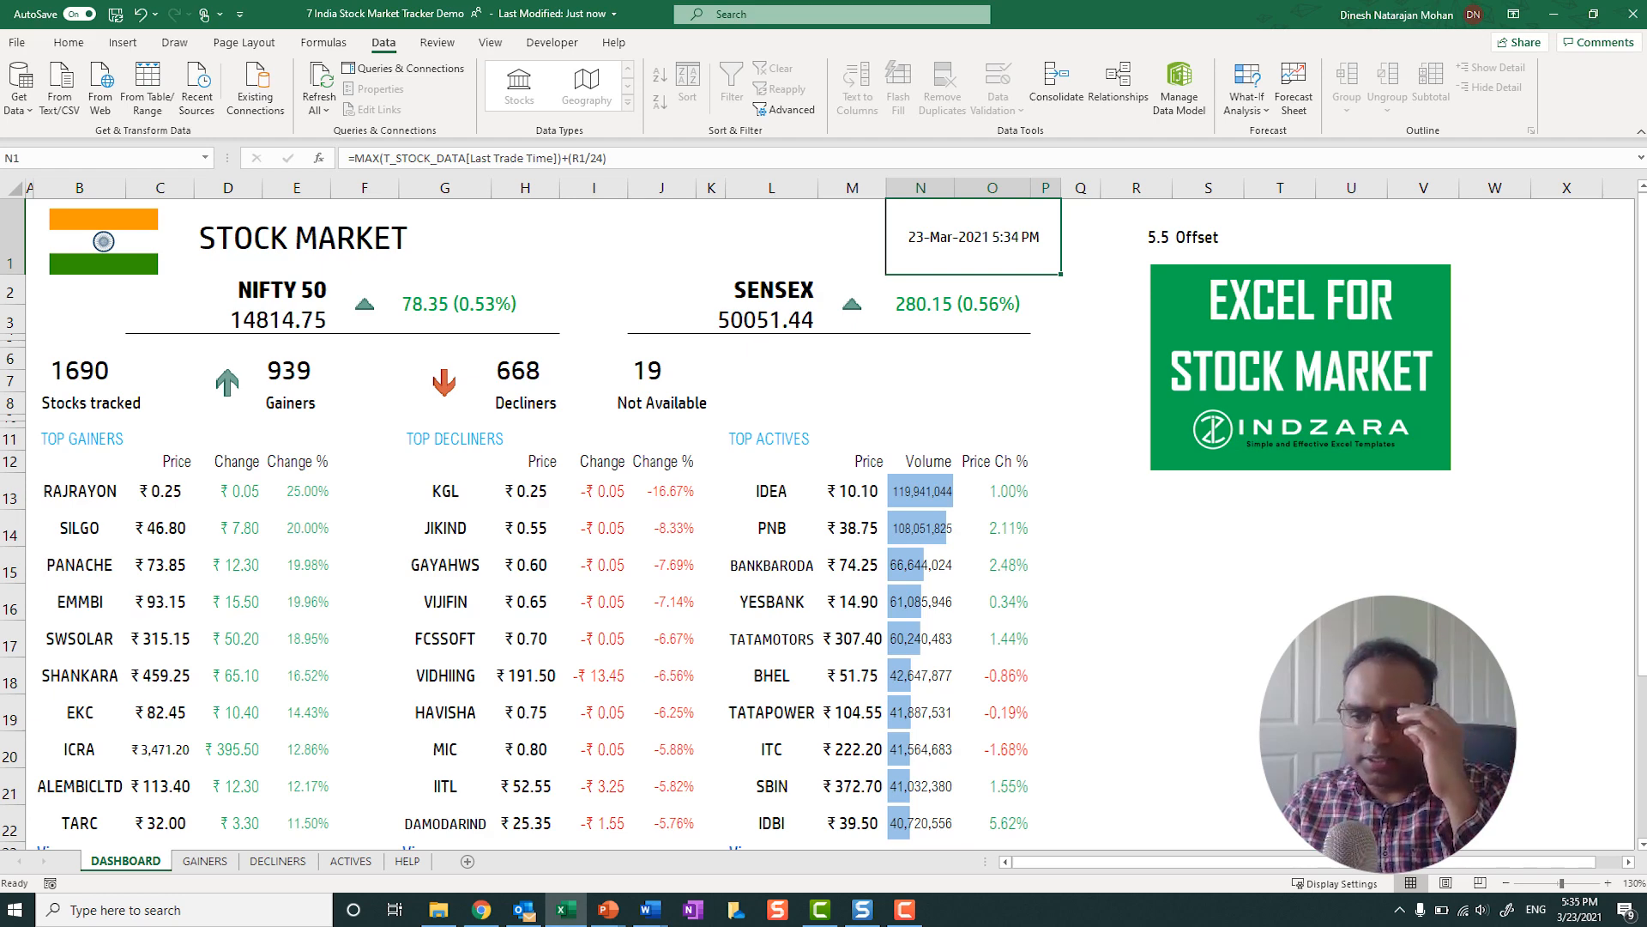
click(1565, 909)
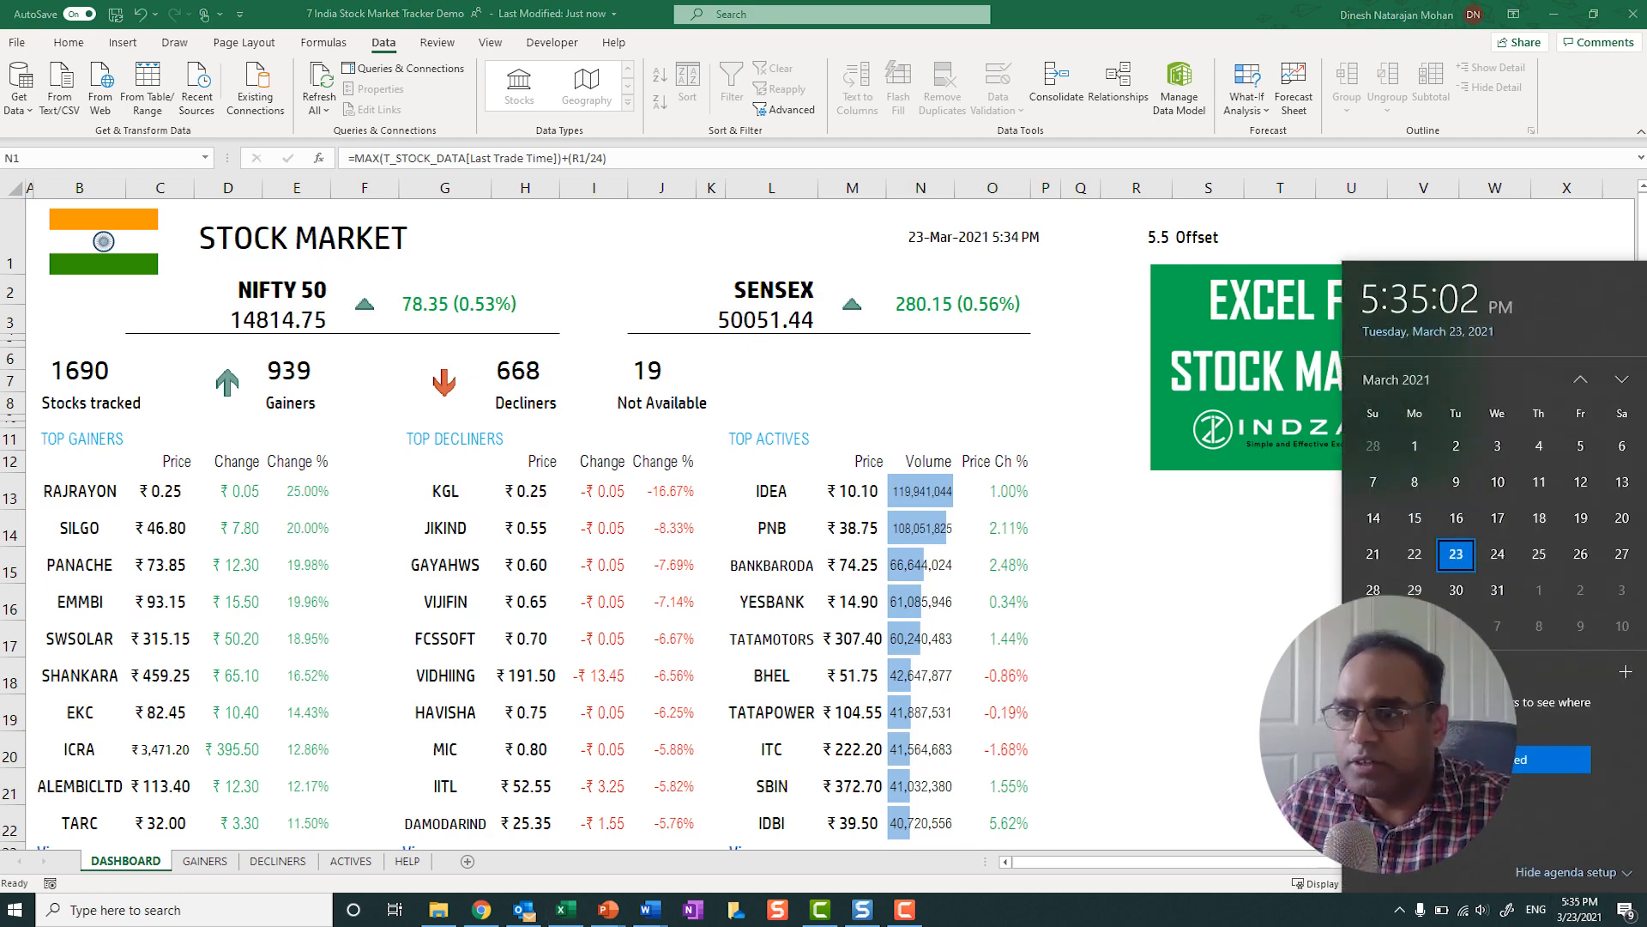
click(971, 237)
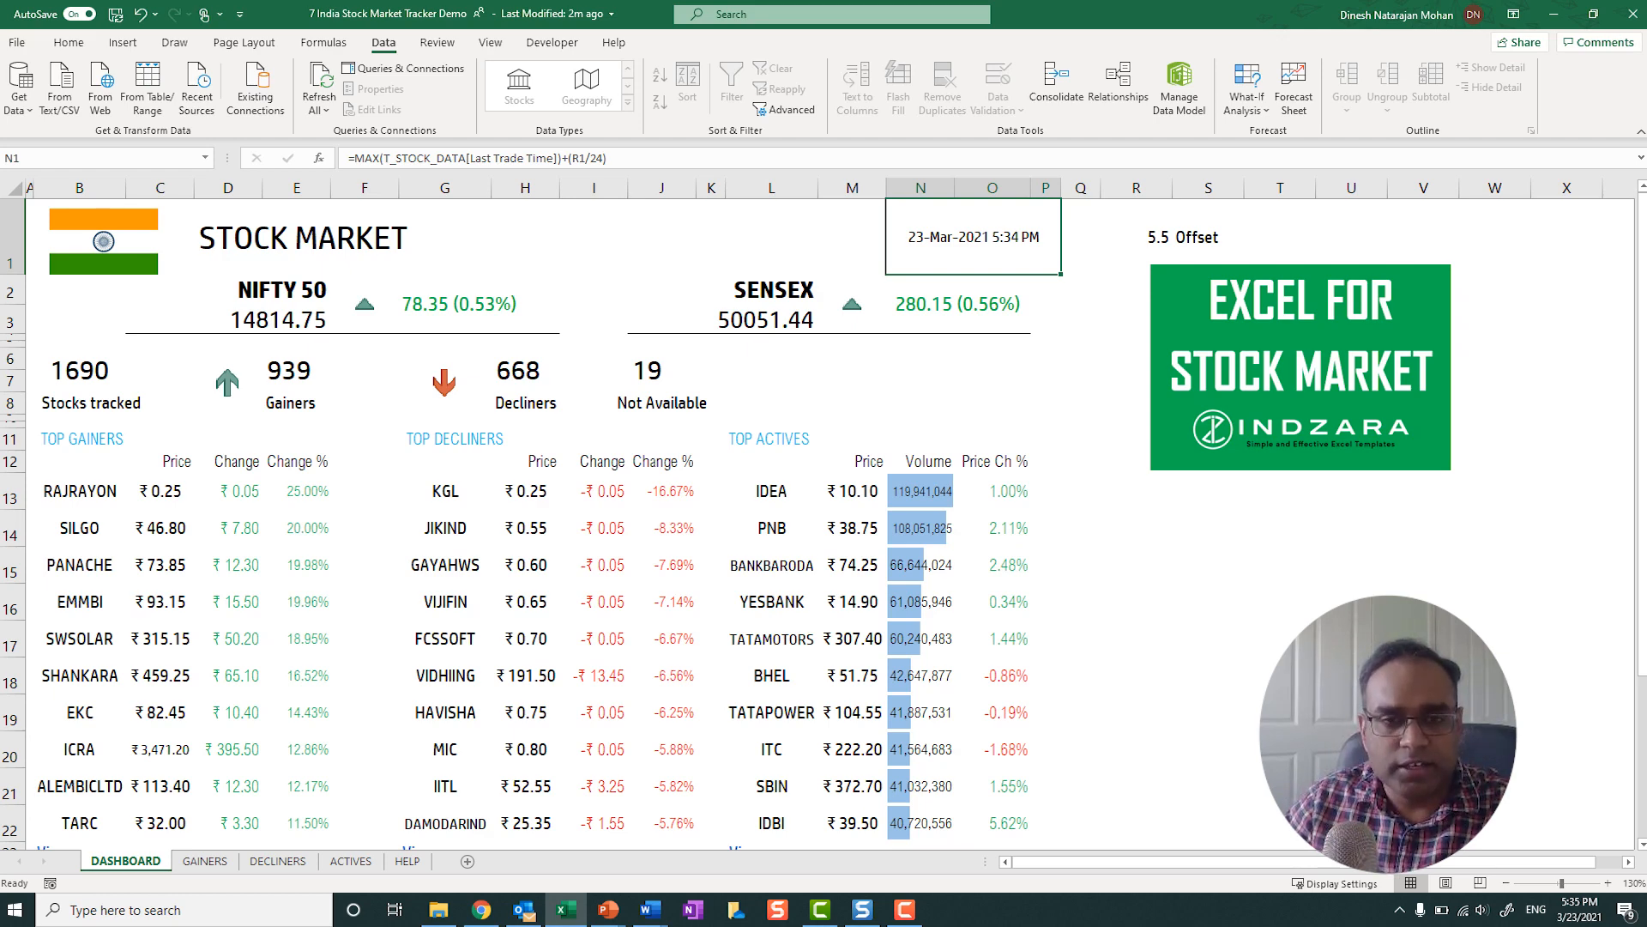
Review the HELP sheet's index settings and switch to the DATA stock table.
right_click(408, 860)
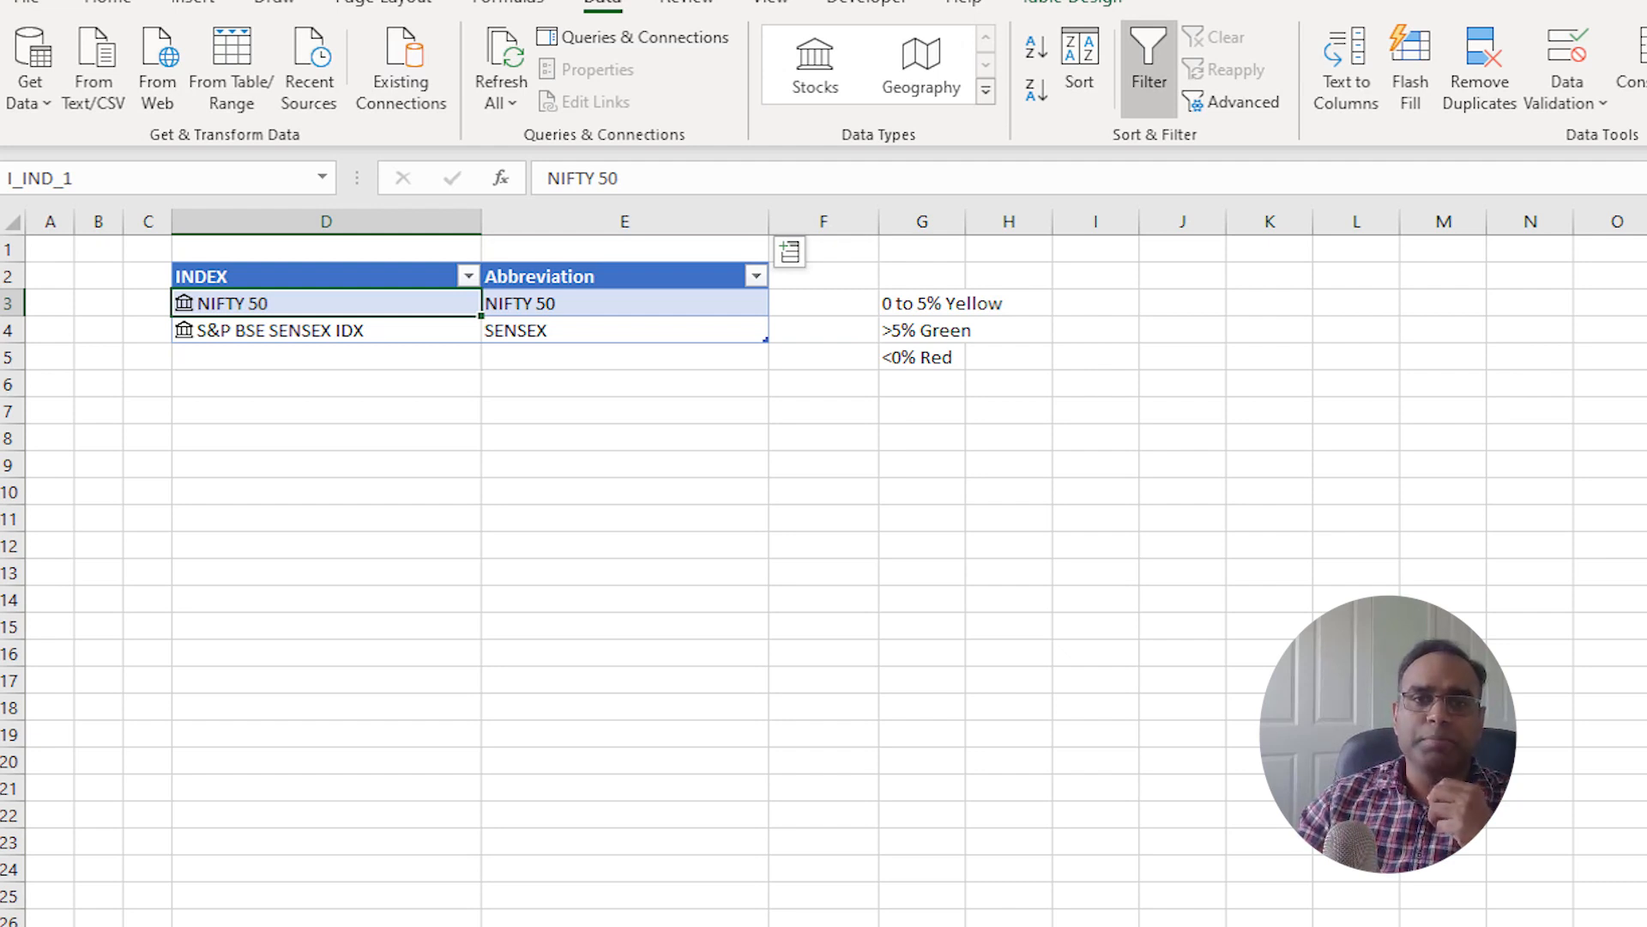
click(326, 329)
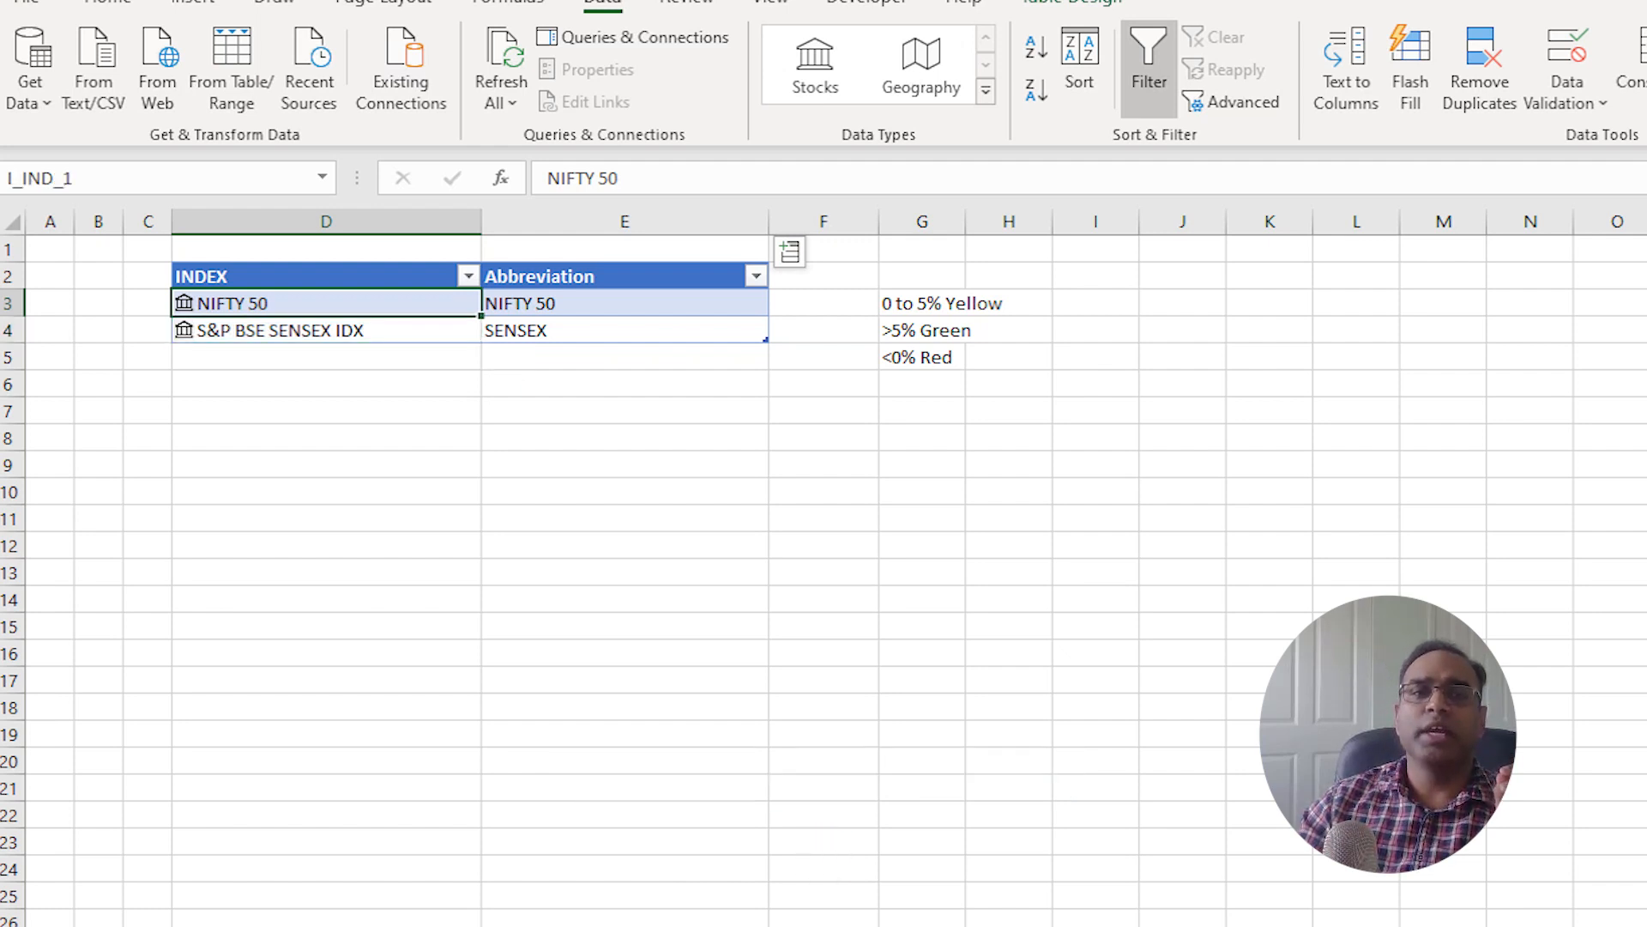
click(326, 329)
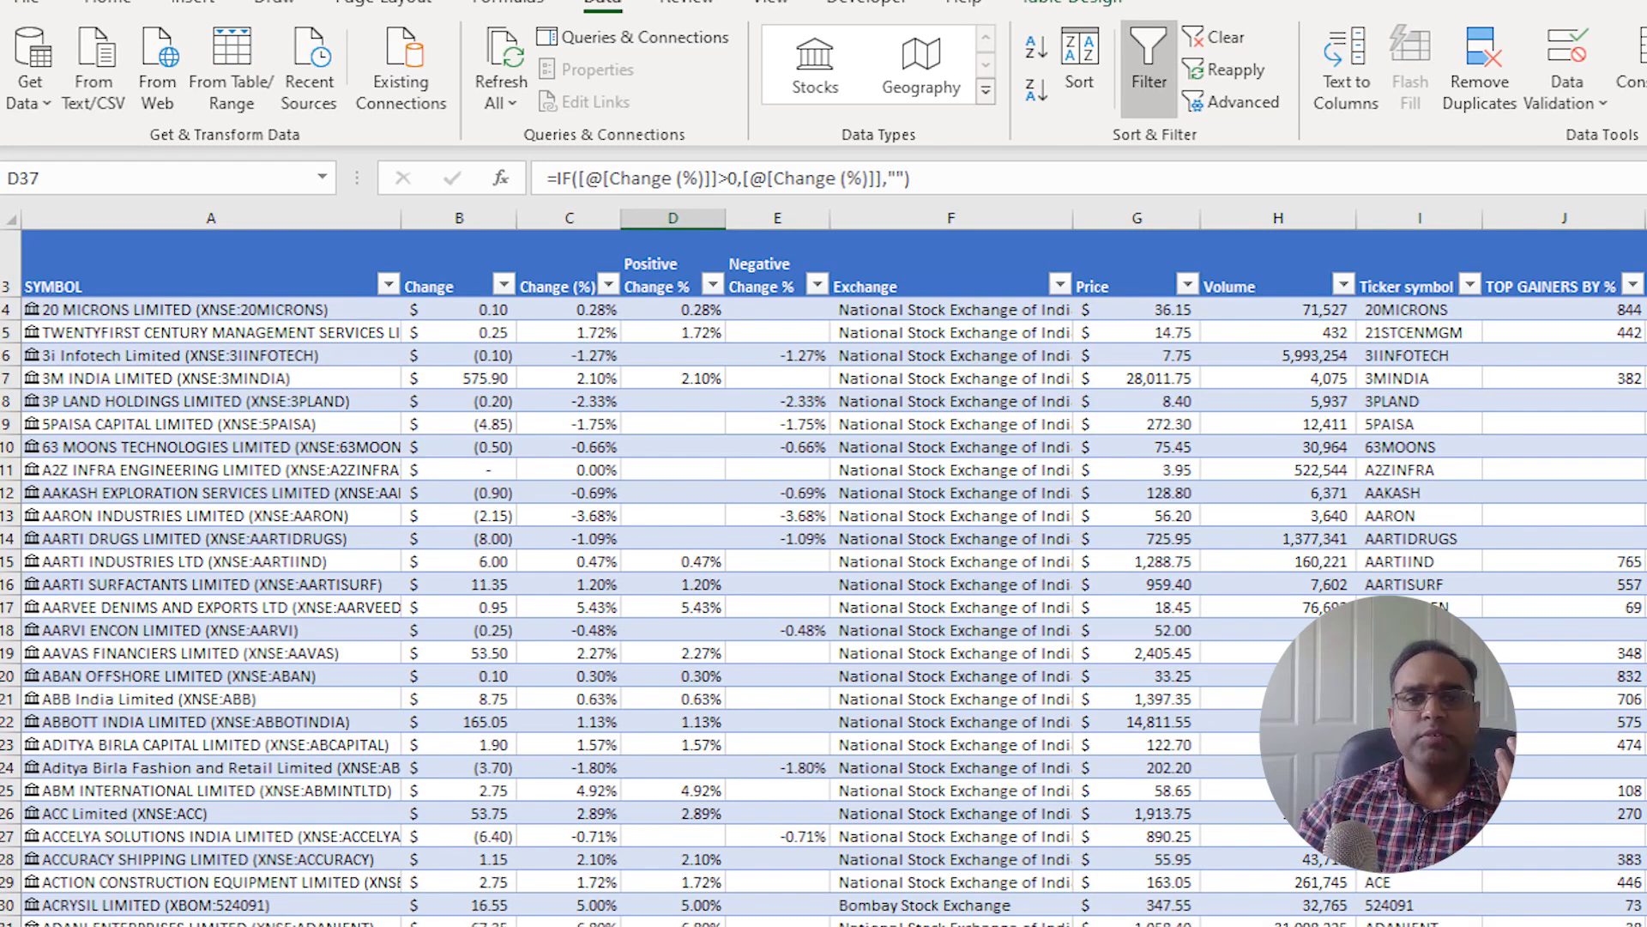
Jump to the last row of the DATA table below ULTRATECH CEMENT LIMITED.
click(209, 699)
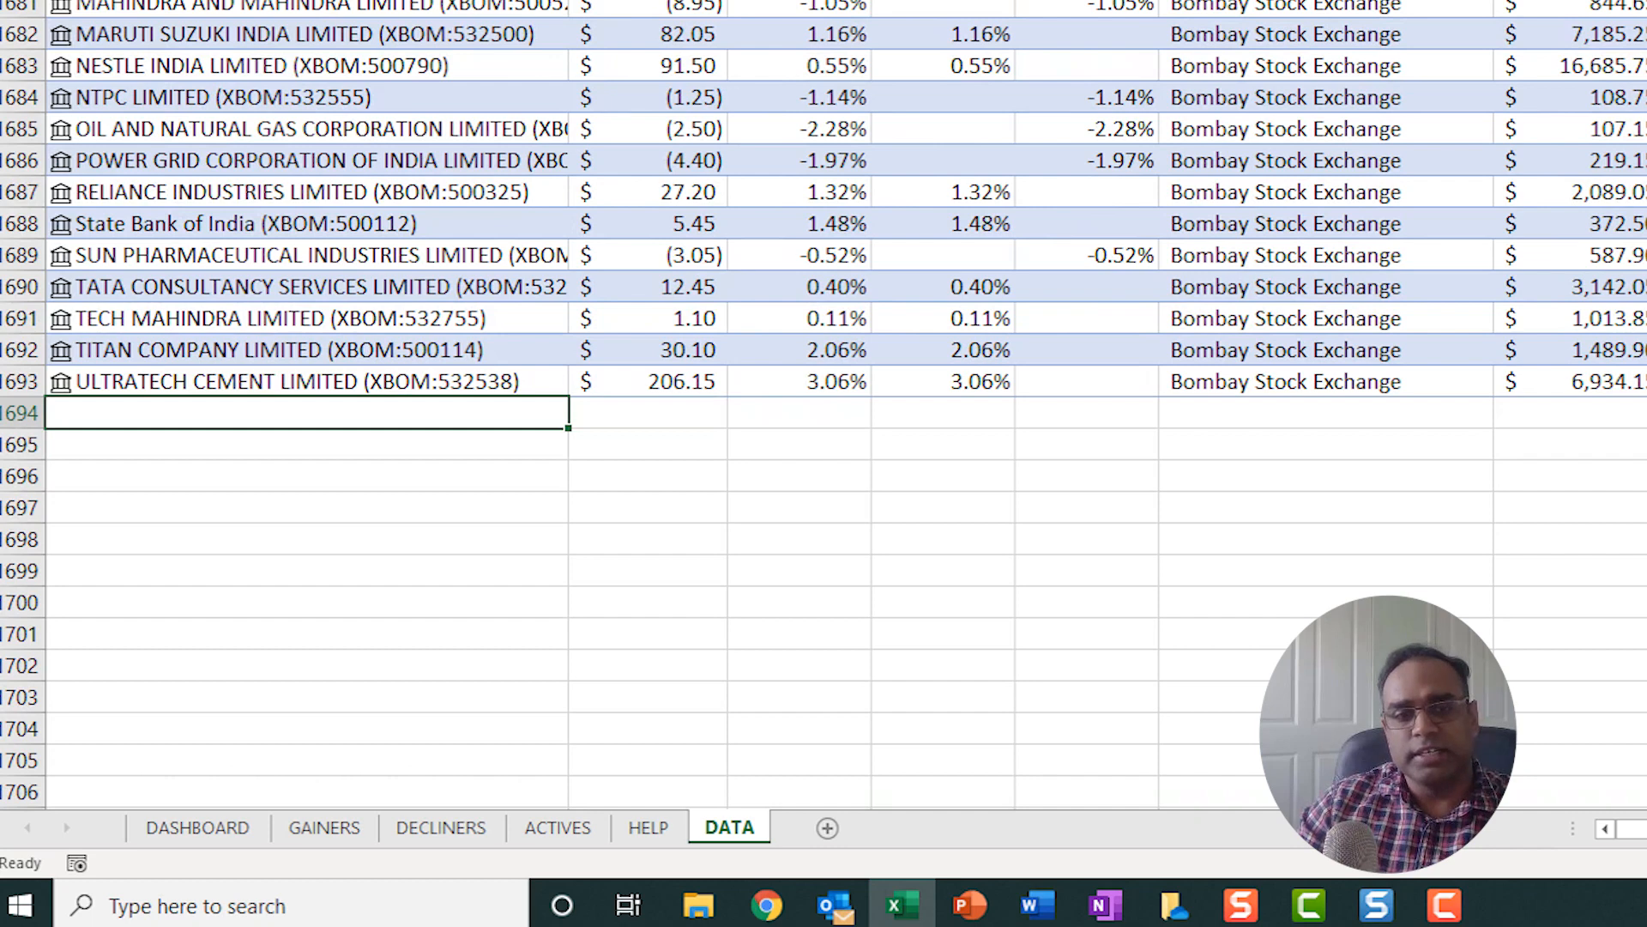
Add TATA (Tata Communications Limited) in the first empty row below the stock list.
click(305, 506)
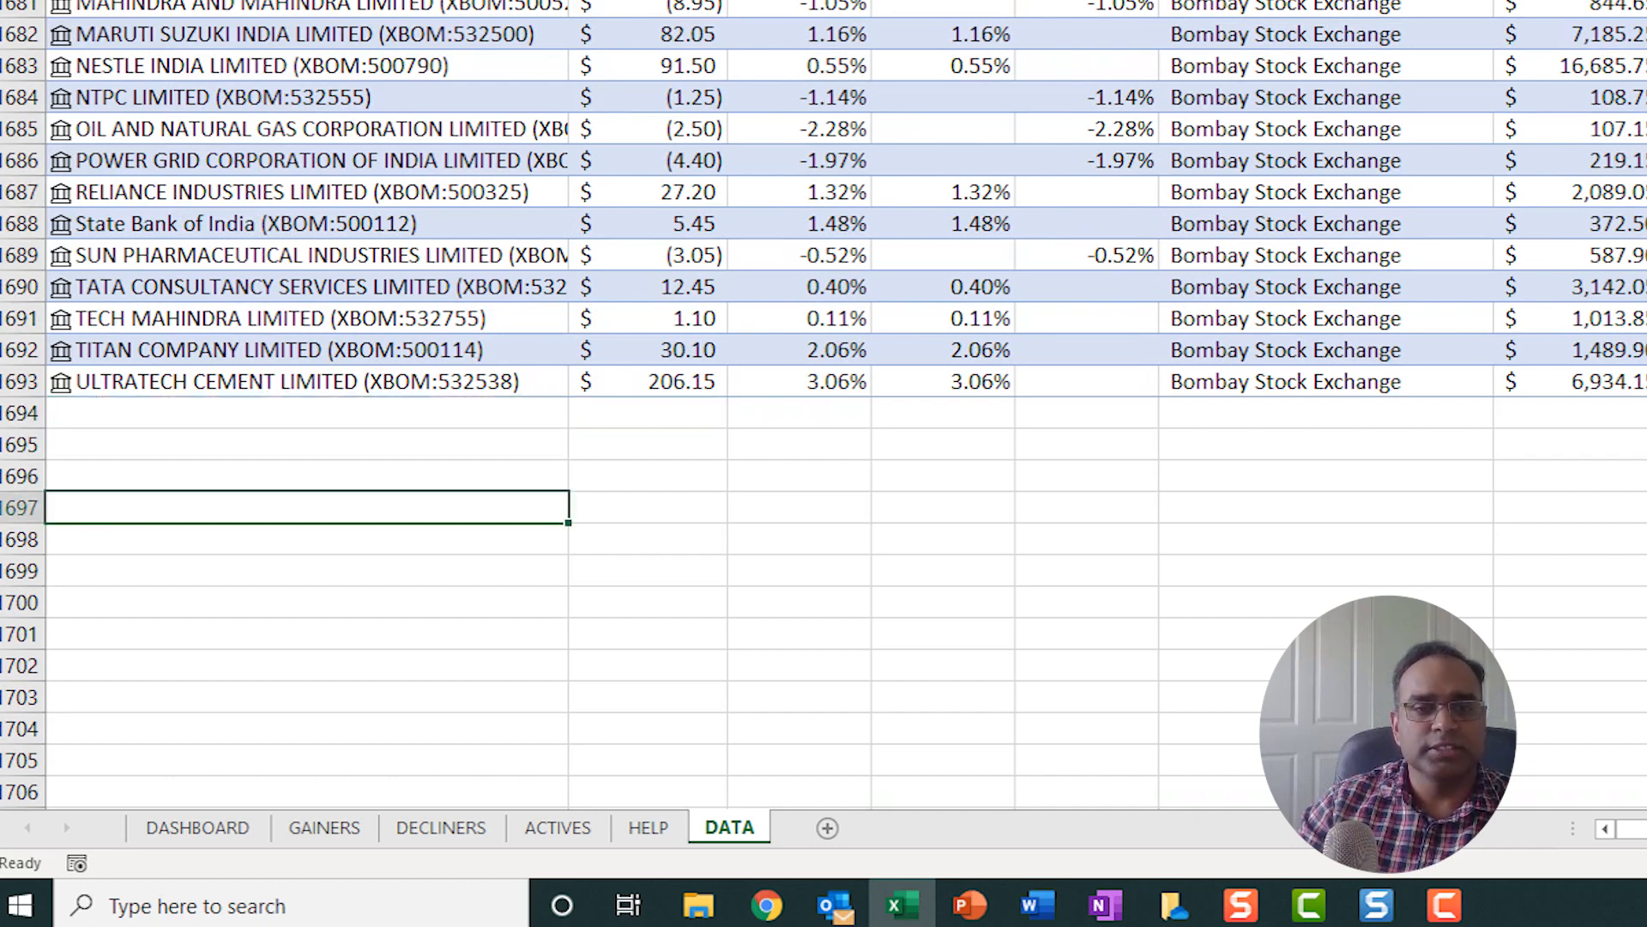
click(306, 412)
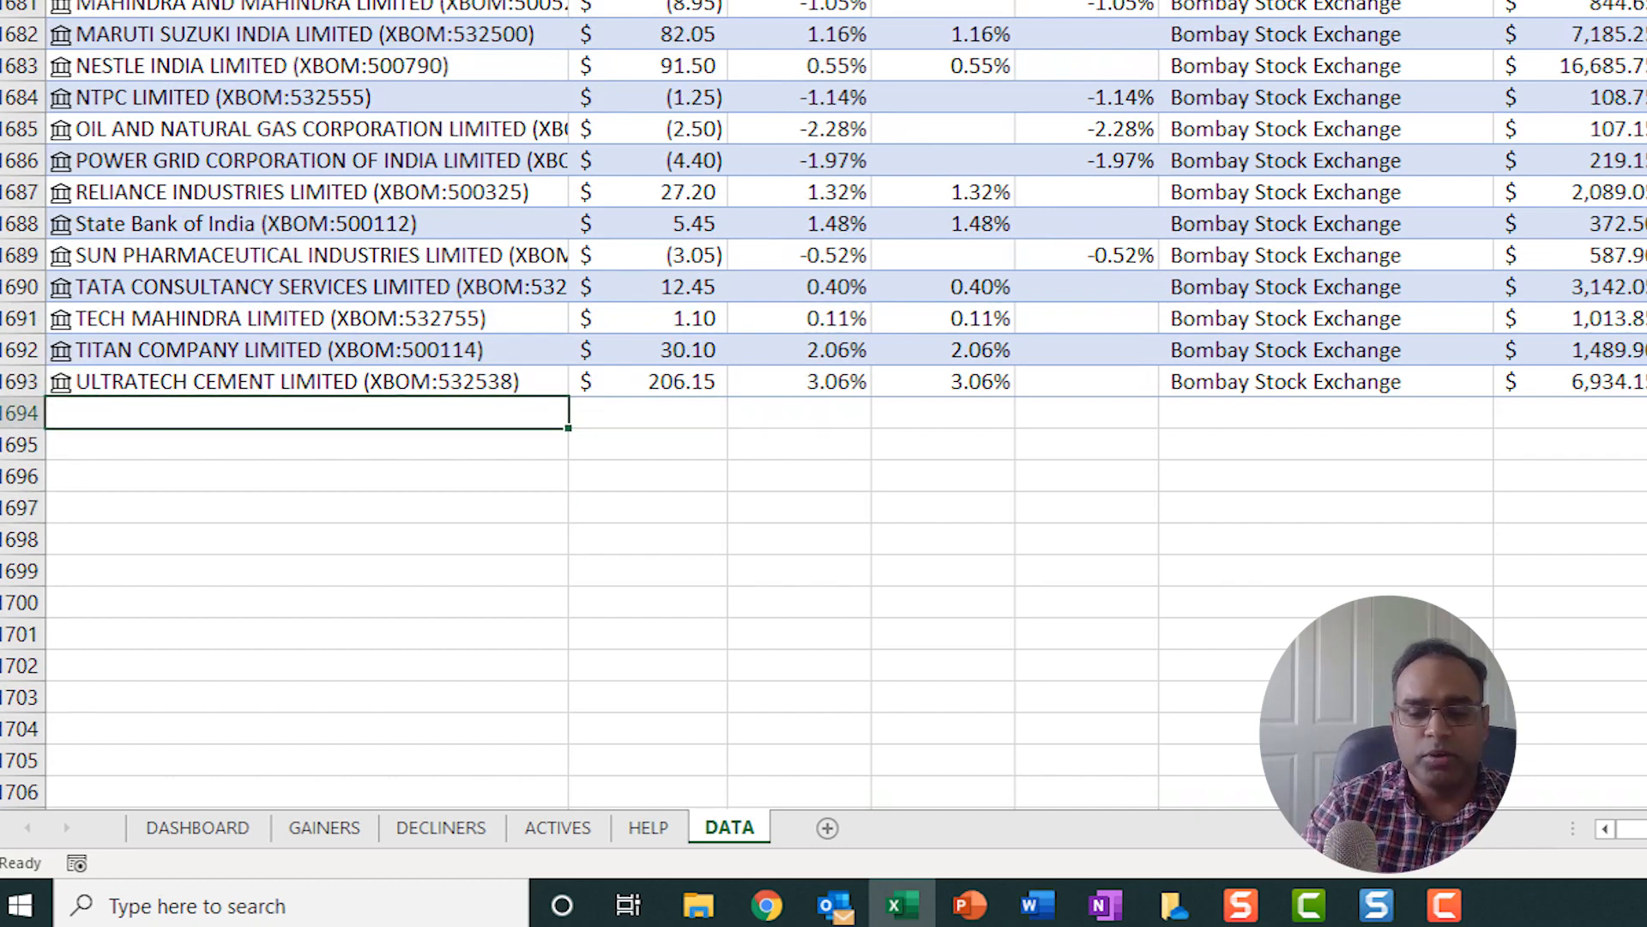
text(TATA)
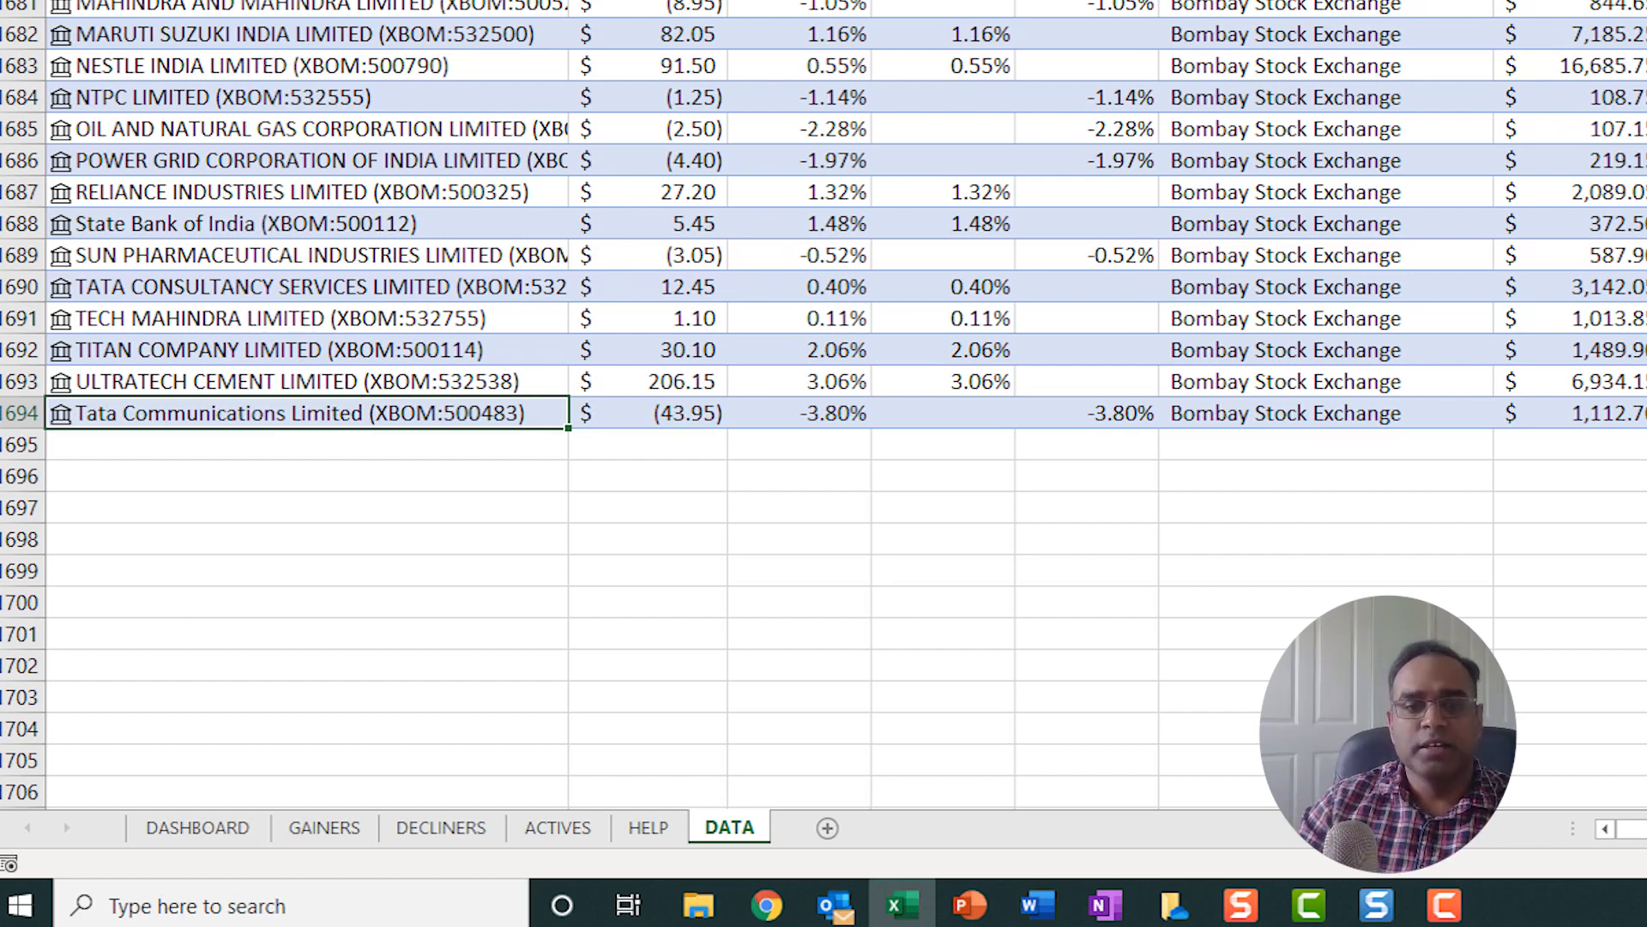
Check the dashboard's Stocks tracked count, then return to the DATA sheet.
click(196, 827)
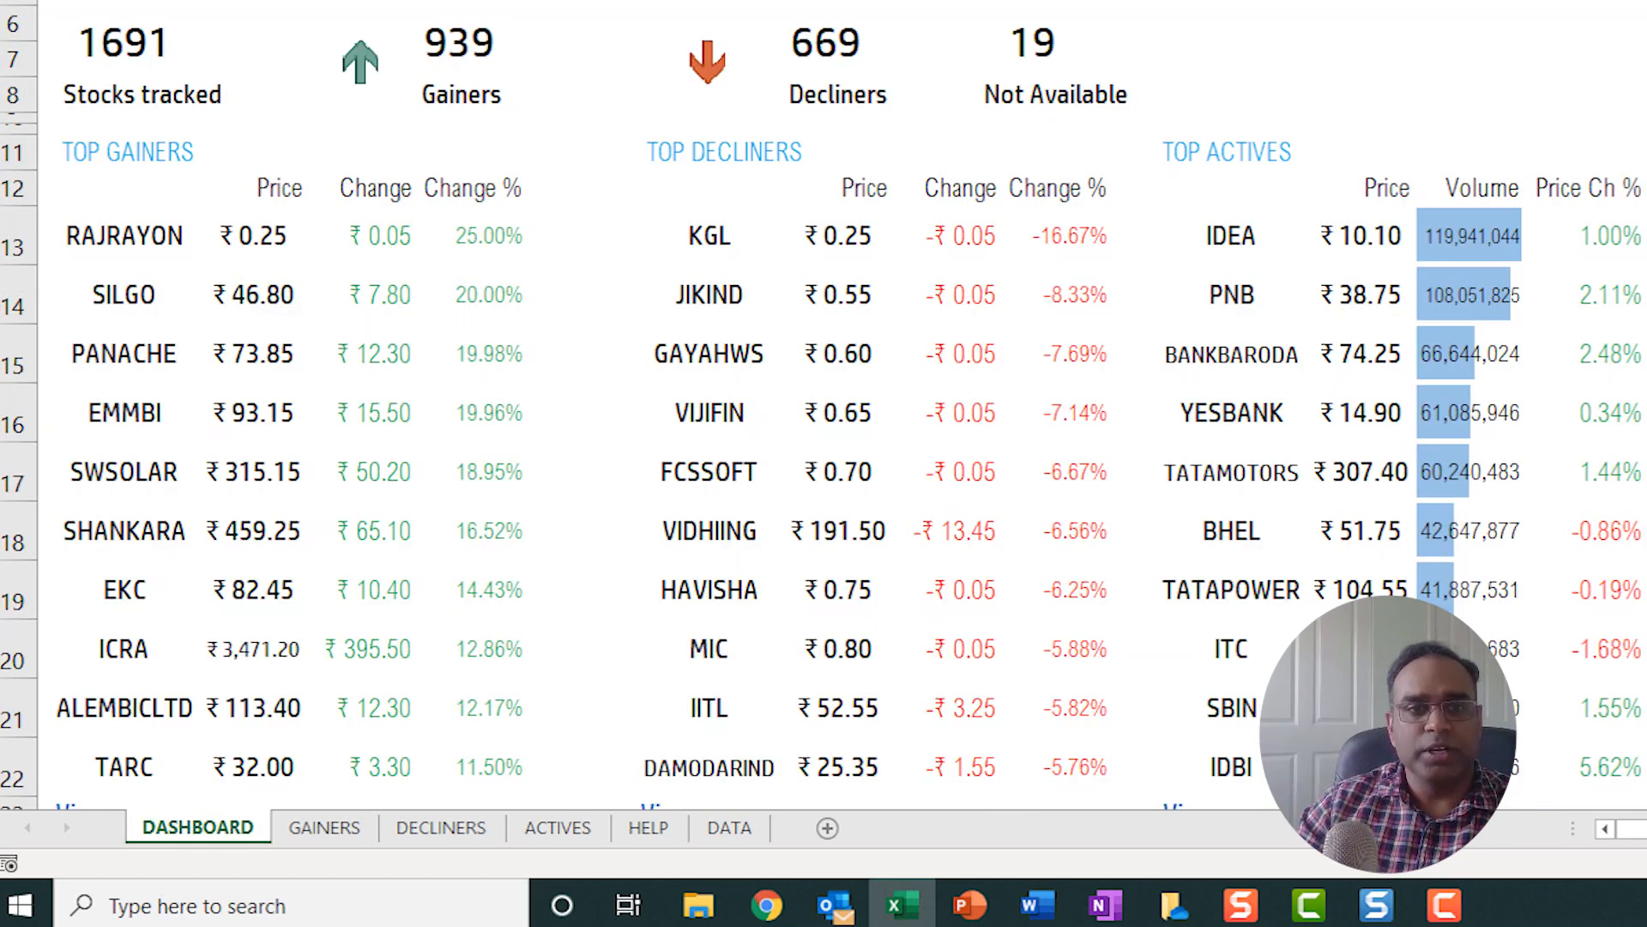
click(123, 41)
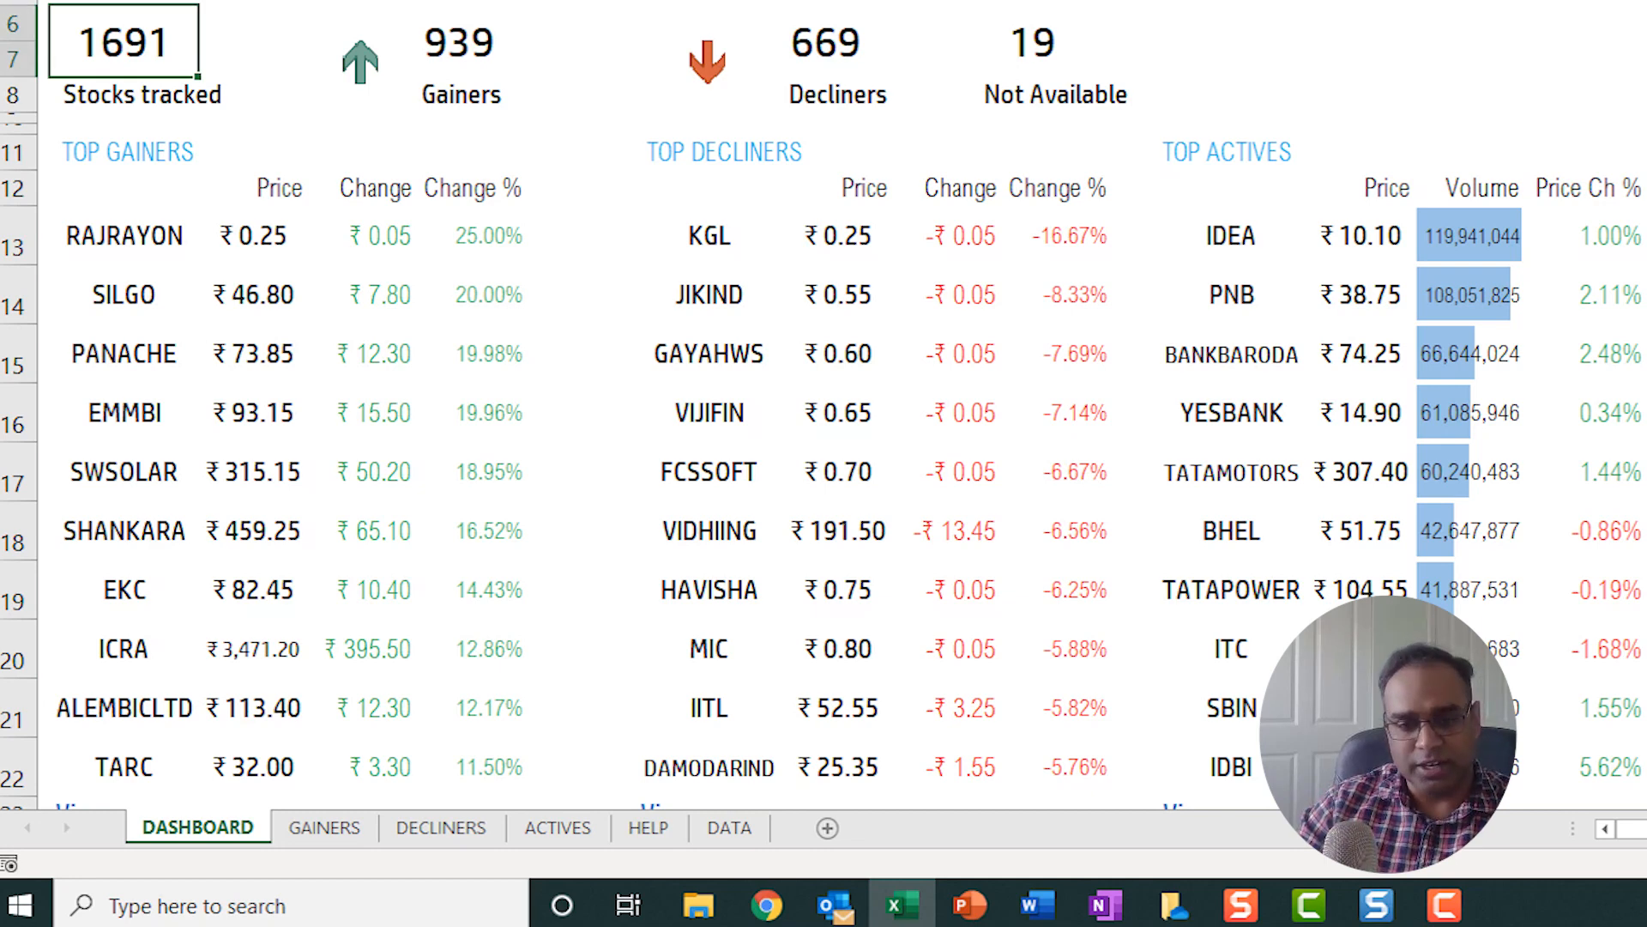
click(727, 827)
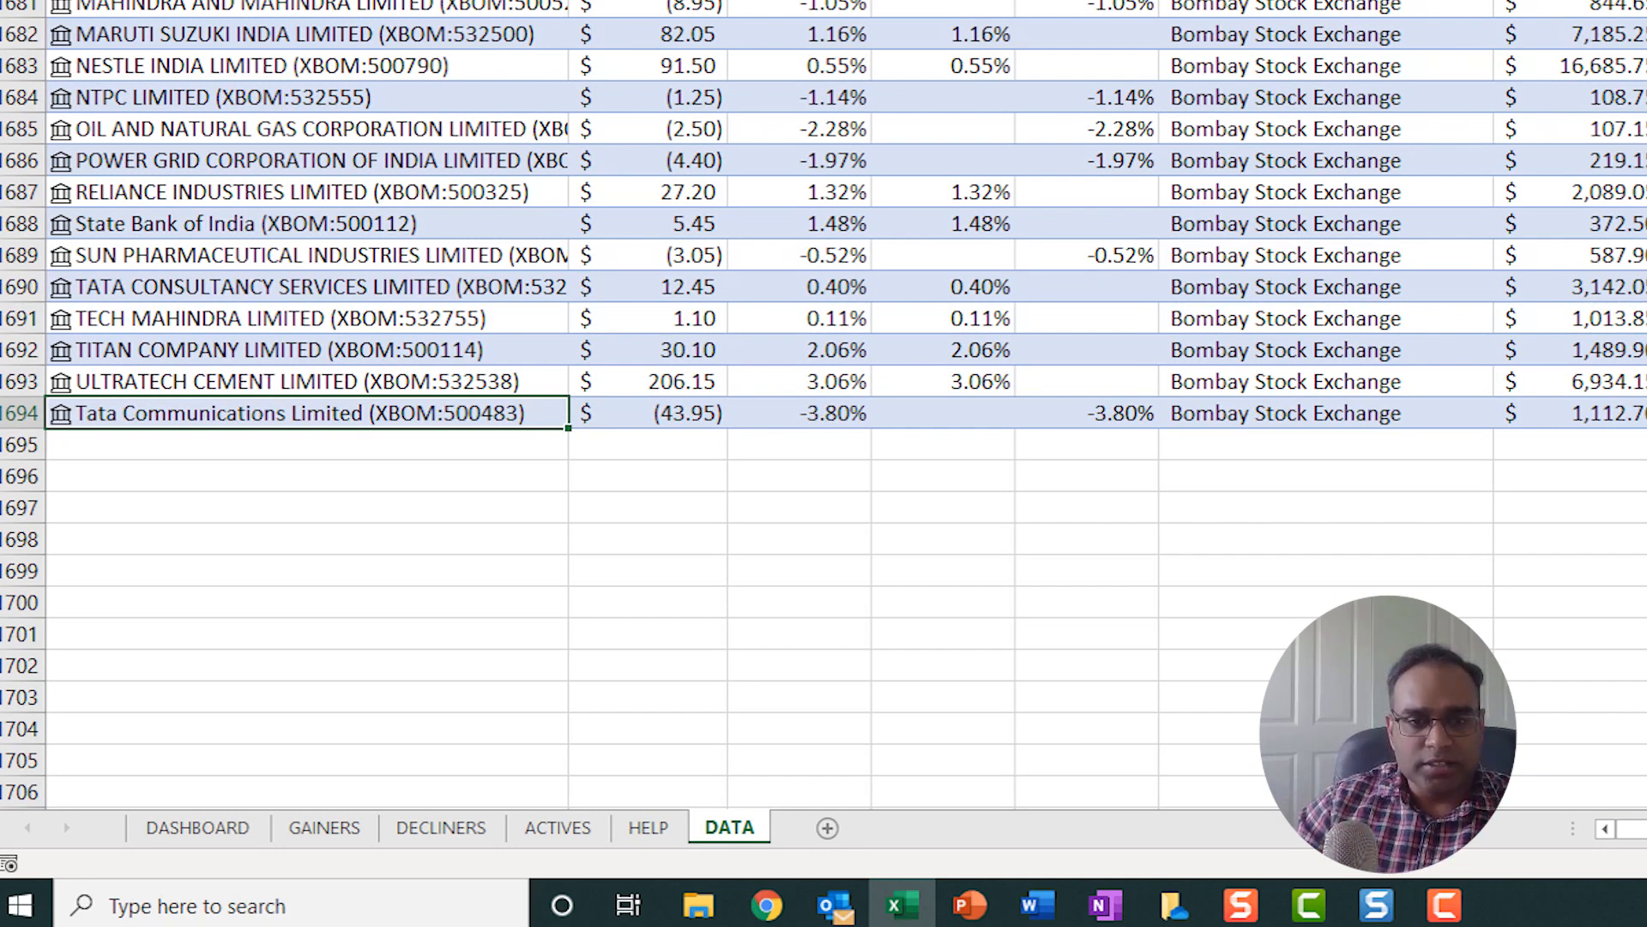
Delete the Tata Communications row so 1690 stocks are tracked, and hide the DATA sheet.
right_click(305, 414)
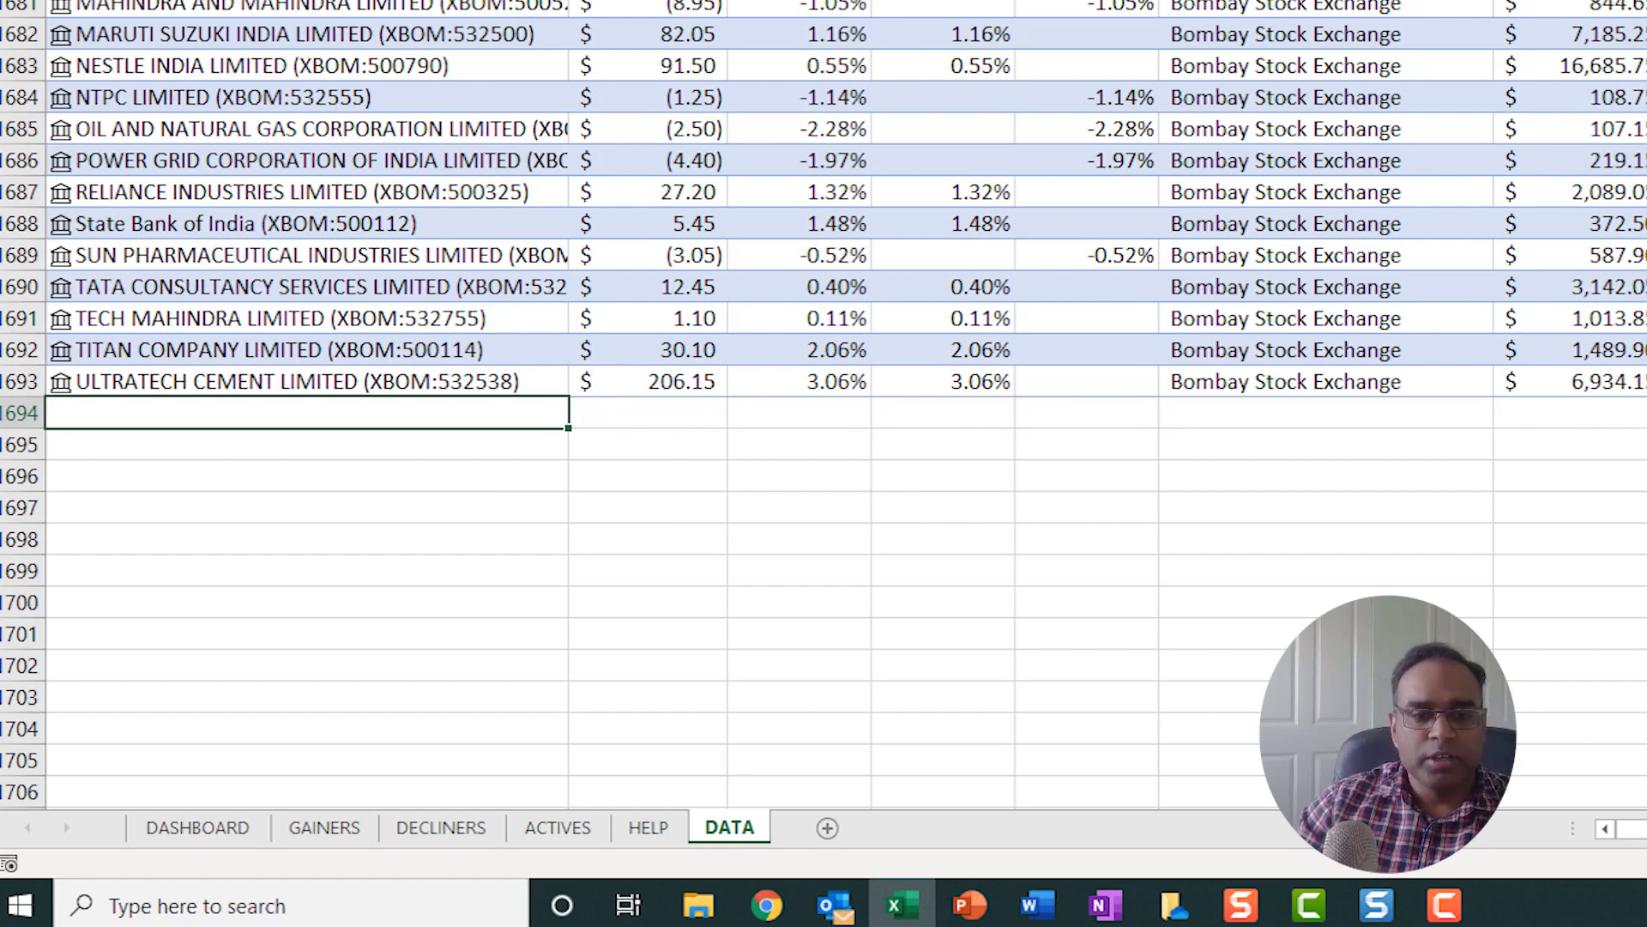
click(196, 827)
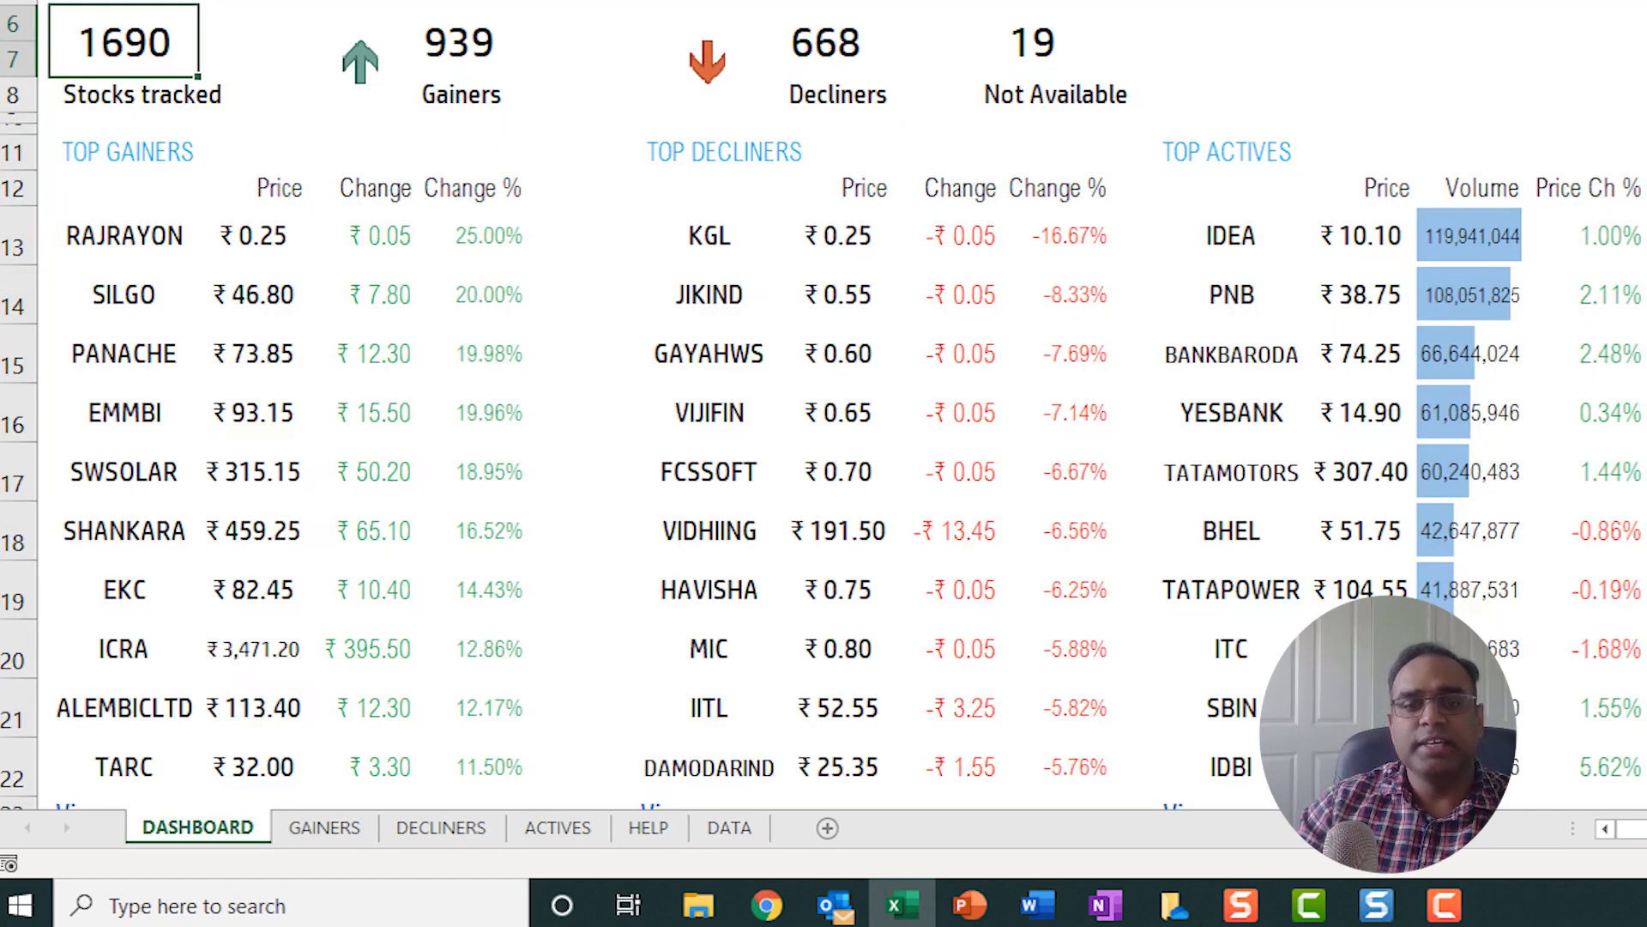
click(729, 827)
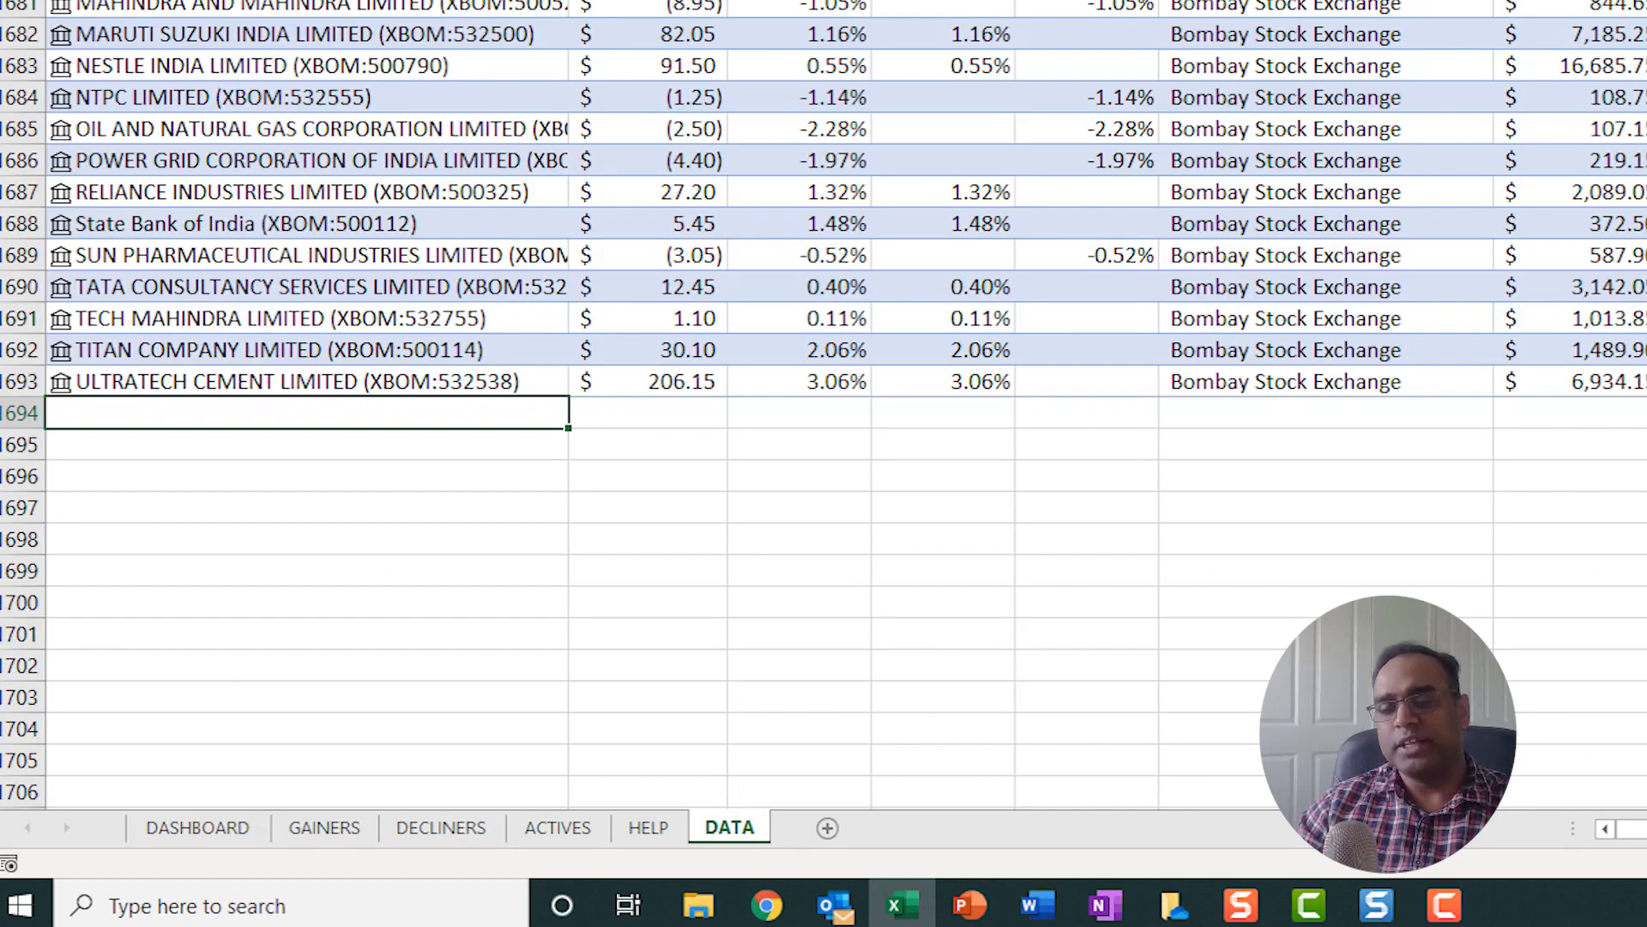
right_click(728, 827)
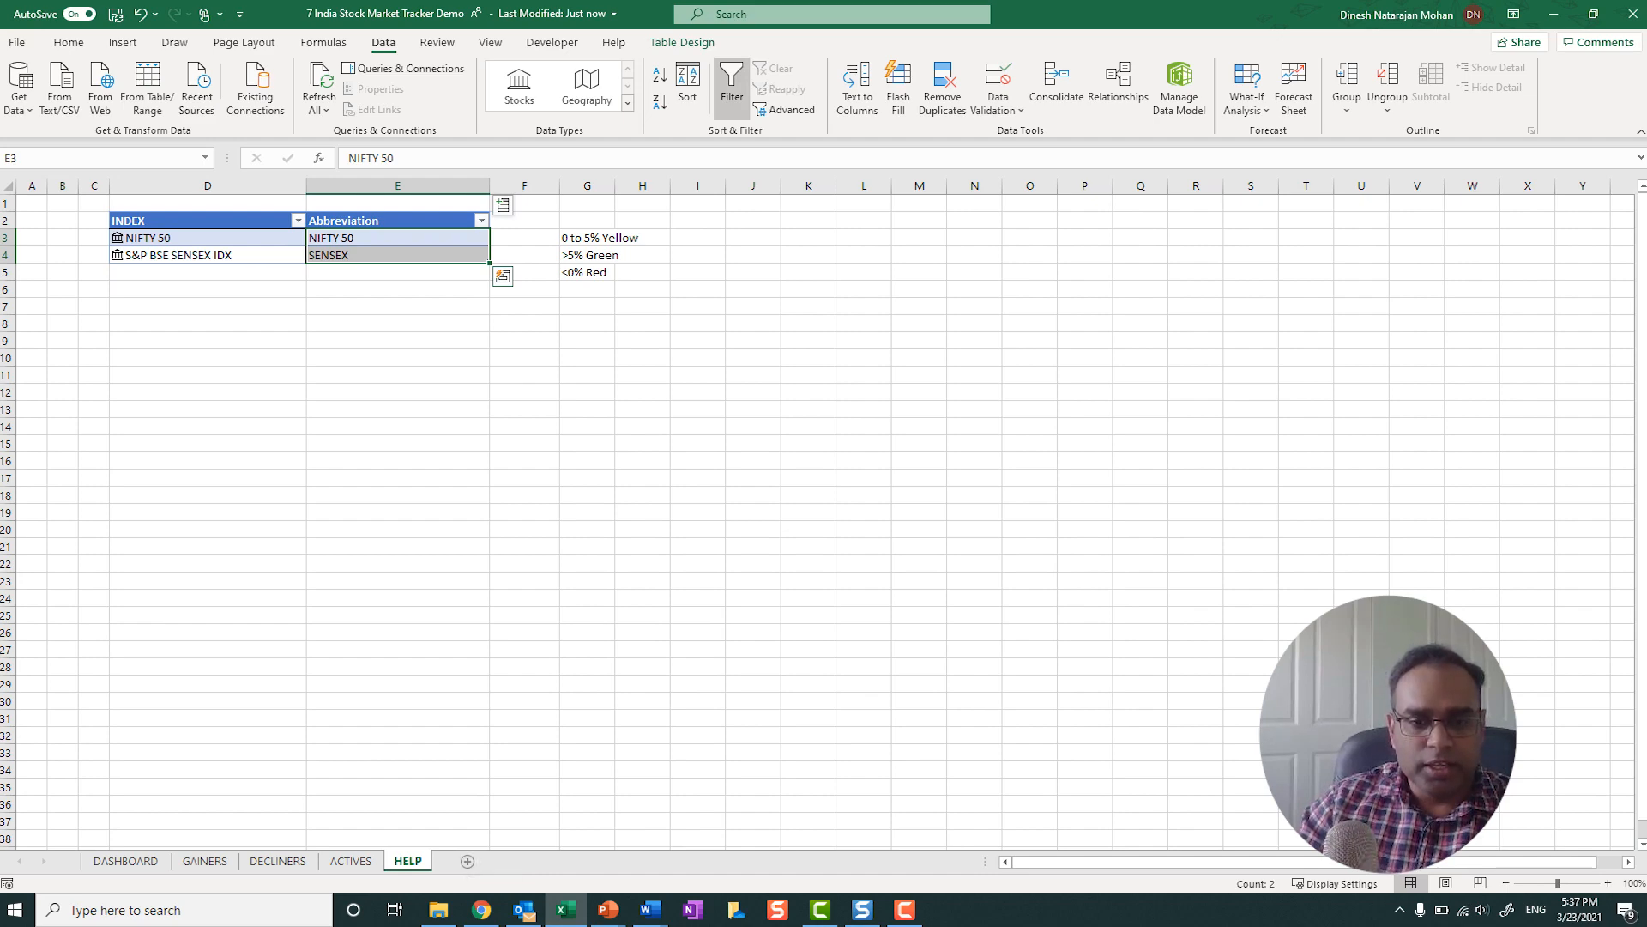
Hide the HELP sheet and inspect the dashboard's Not Available count formula.
click(350, 860)
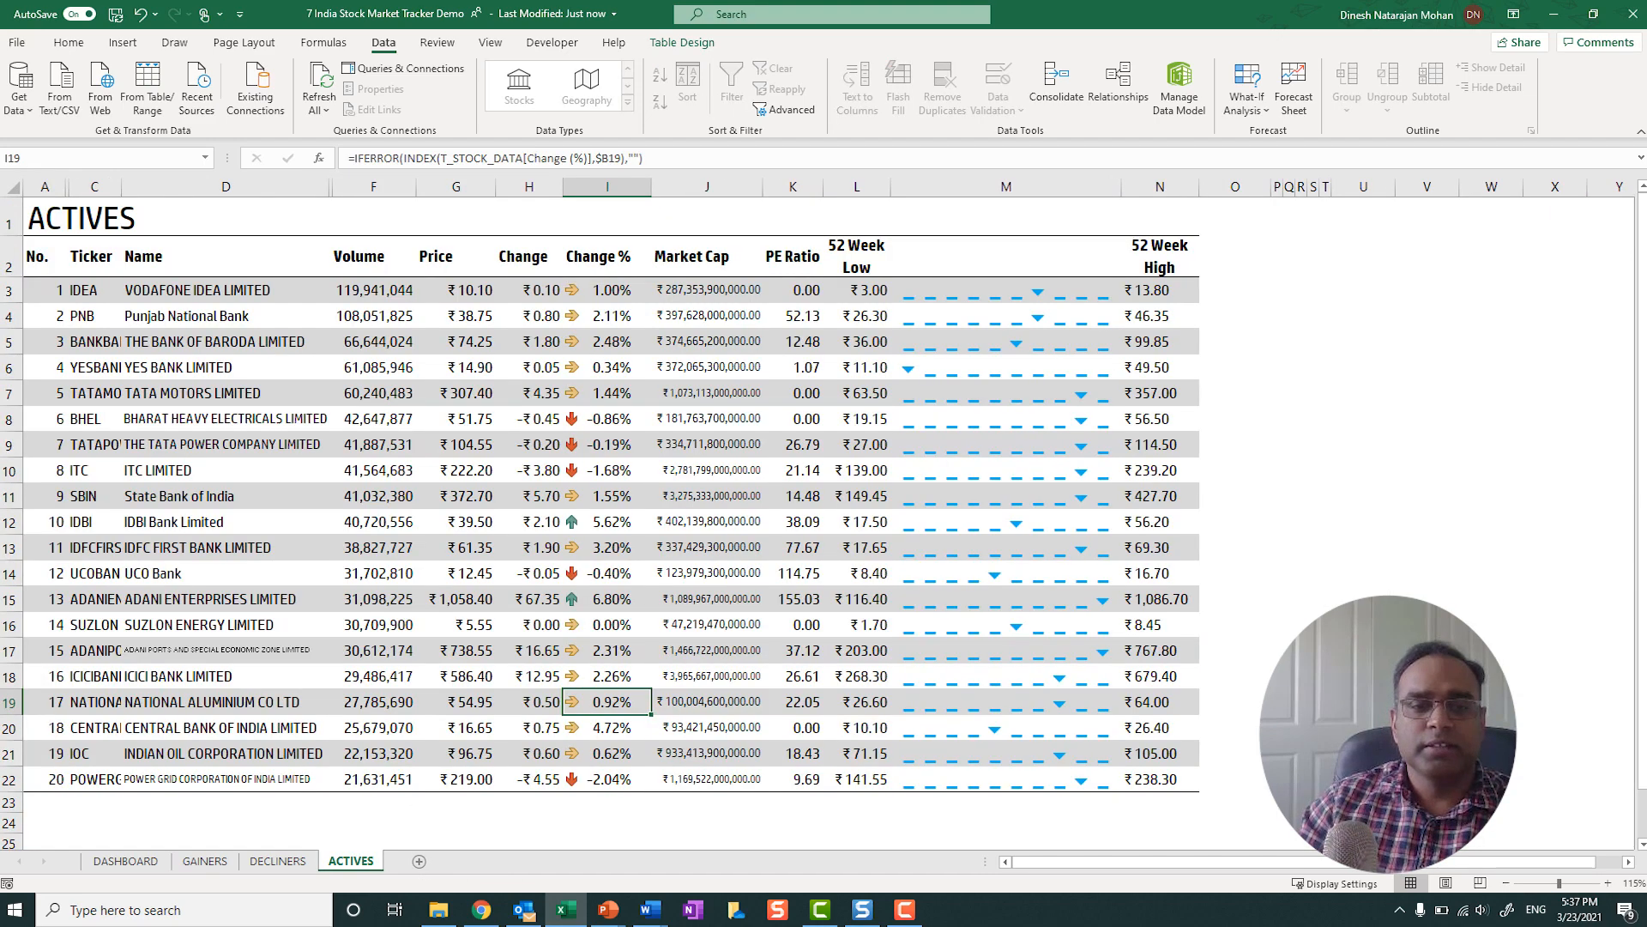
click(125, 859)
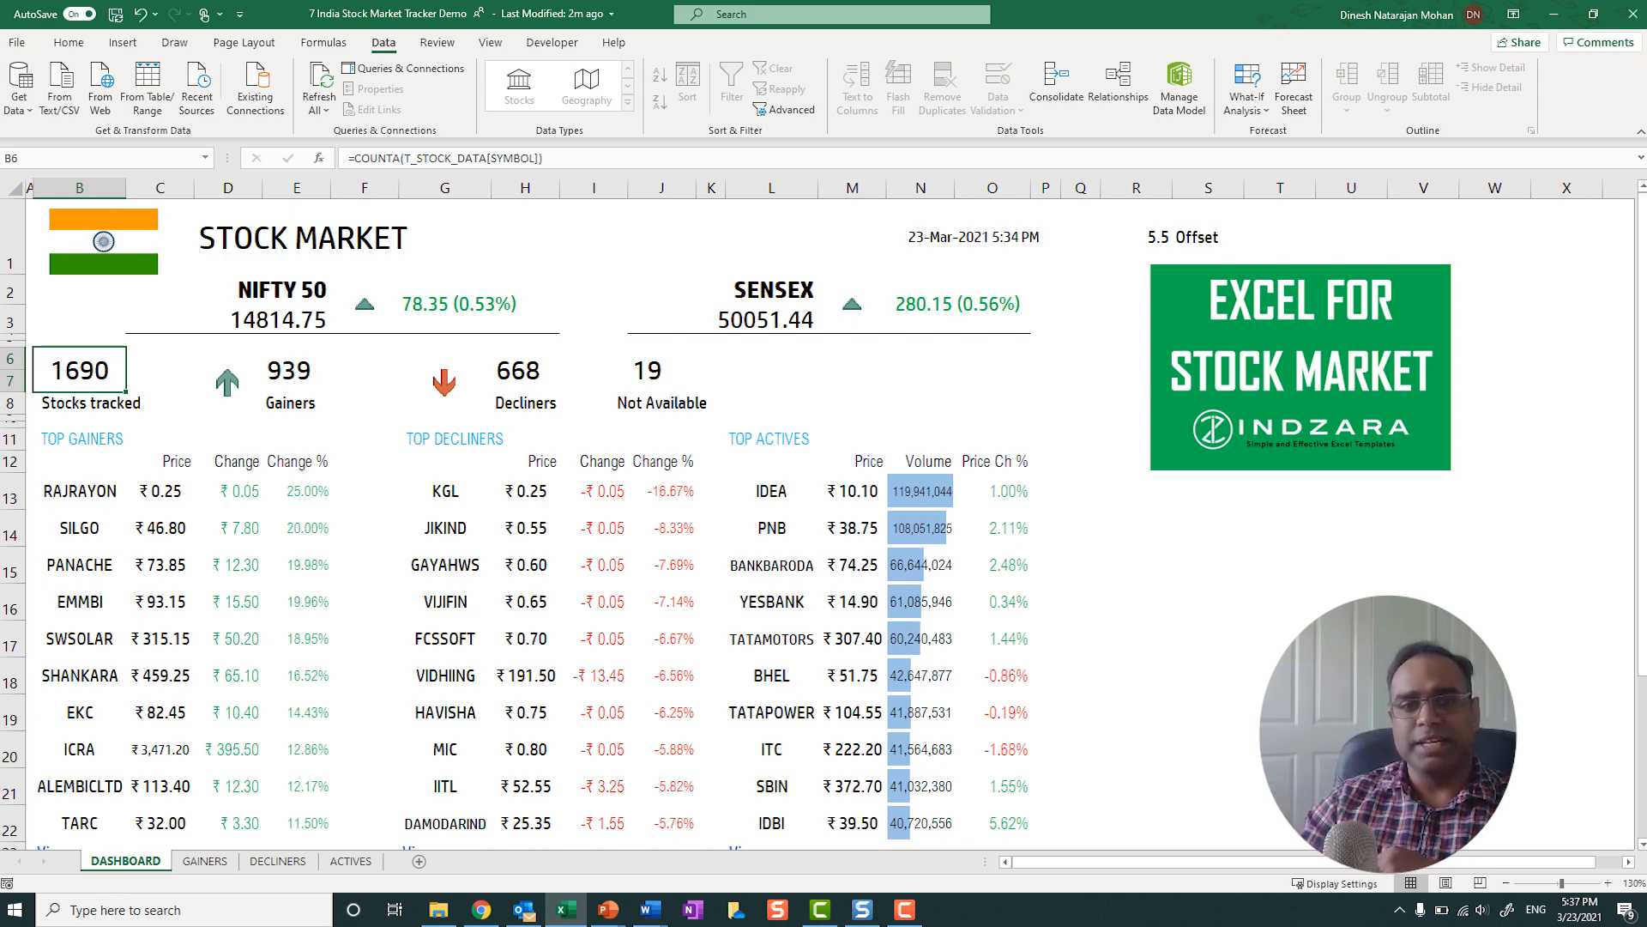
click(659, 371)
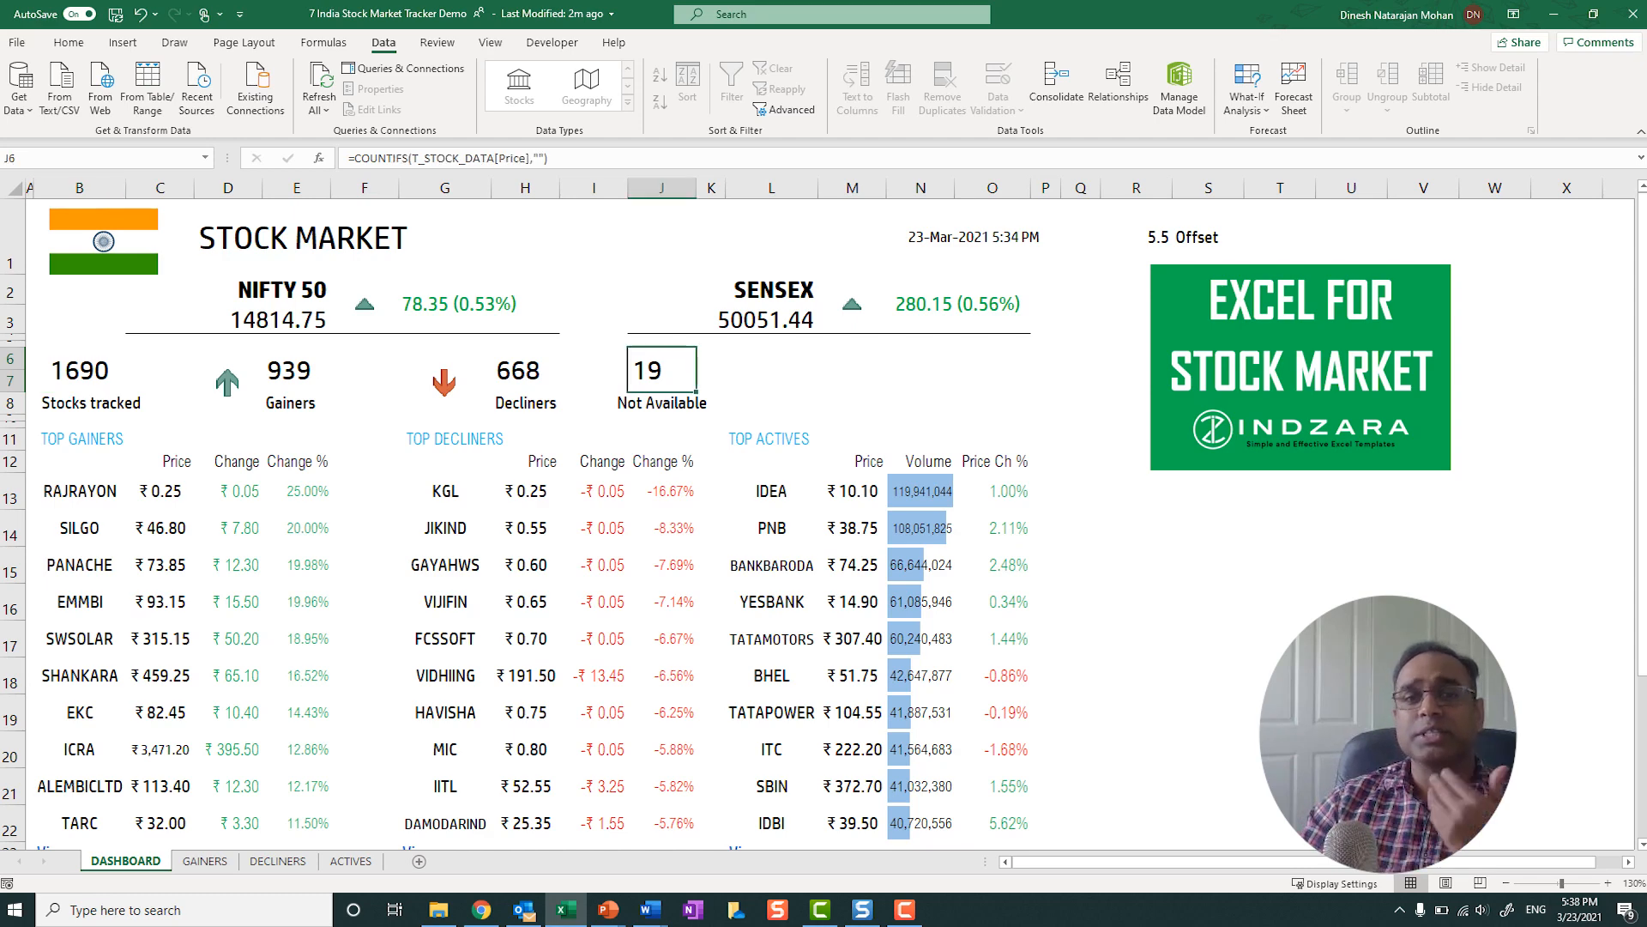